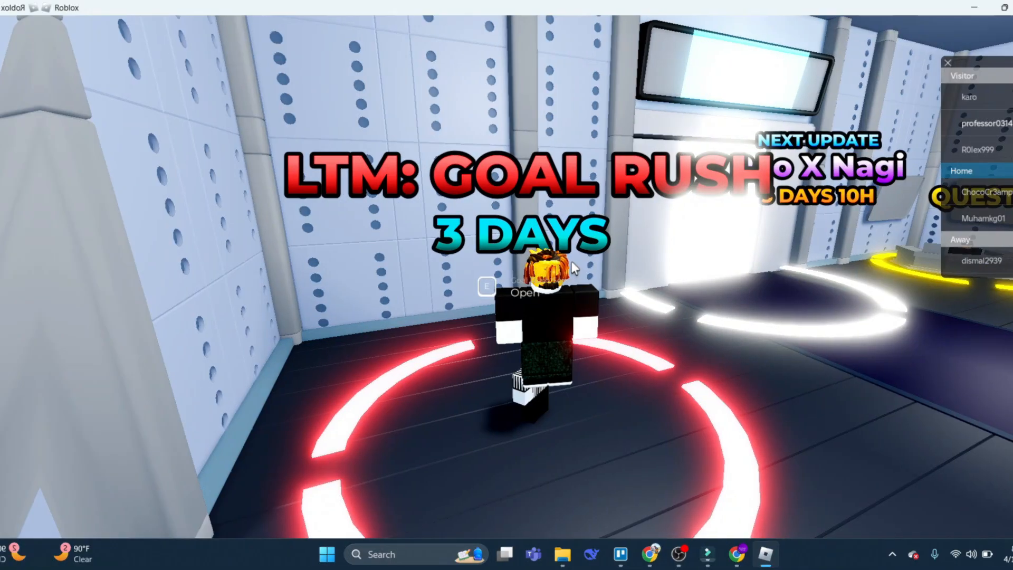
Close the Roblox Player game window from its title bar to return to the desktop
{"action": "left_click", "coordinate": [977, 7]}
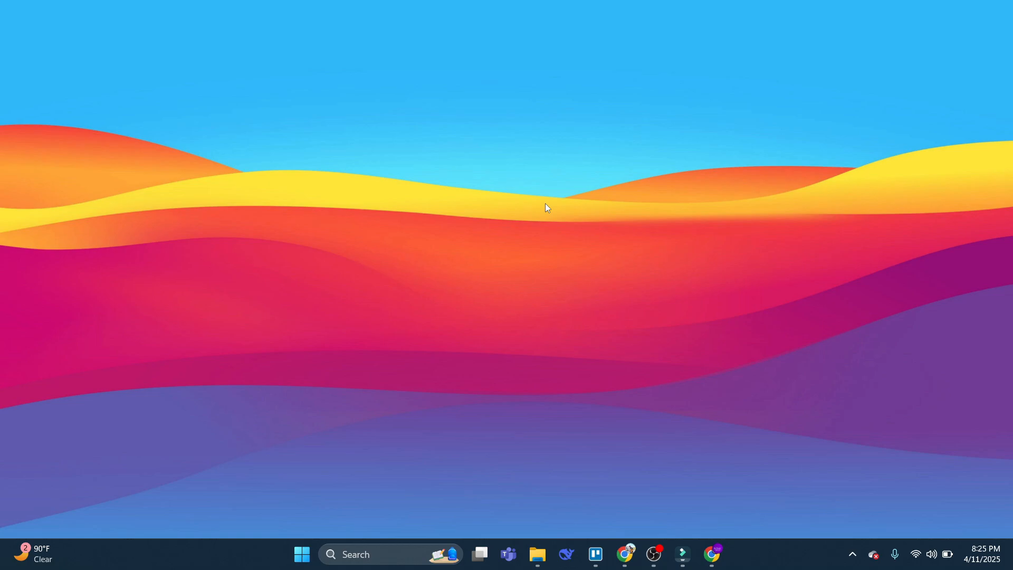
{"action": "mouse_move", "coordinate": [617, 212]}
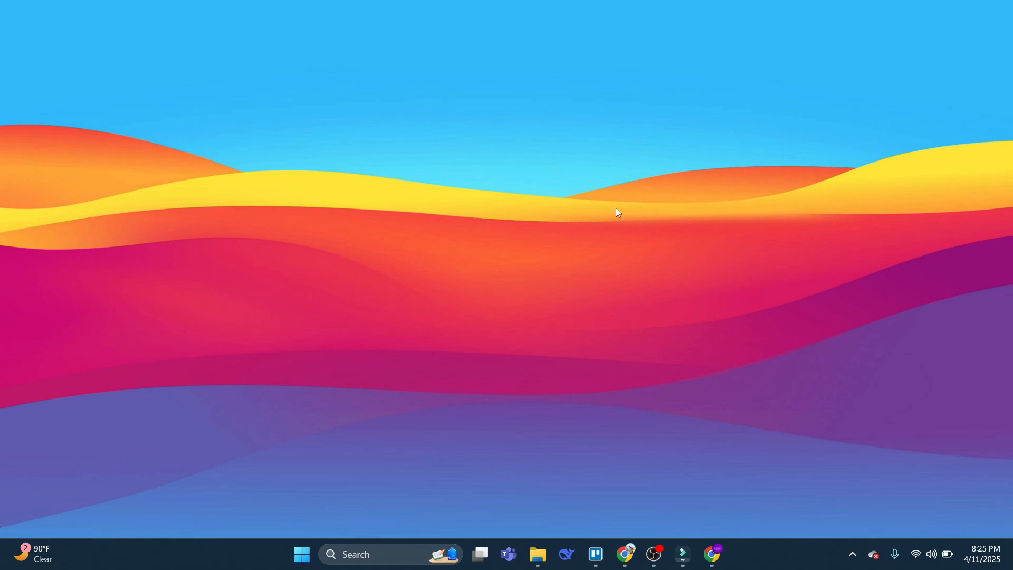
{"action": "mouse_move", "coordinate": [571, 211]}
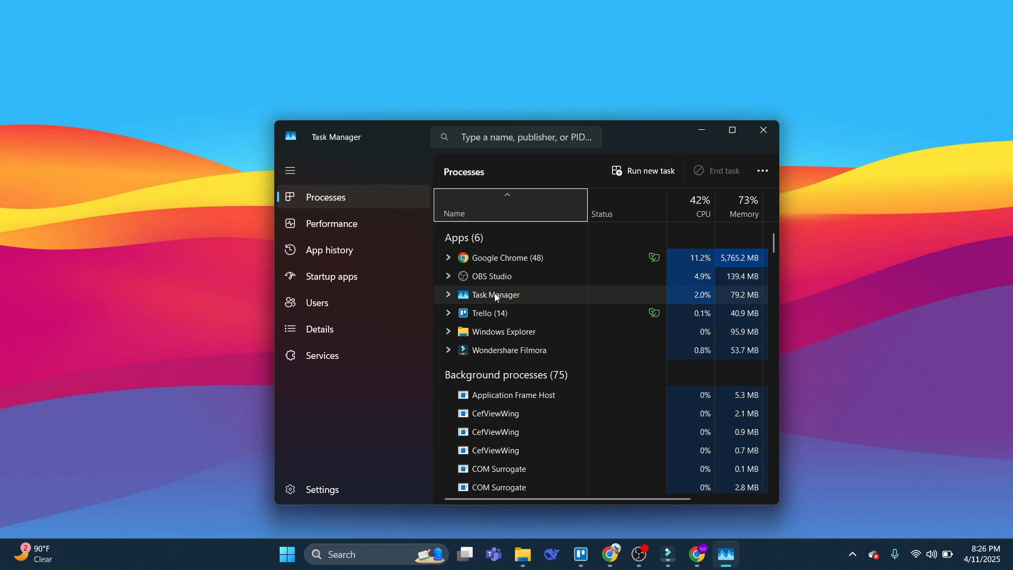
{"action": "mouse_move", "coordinate": [534, 312]}
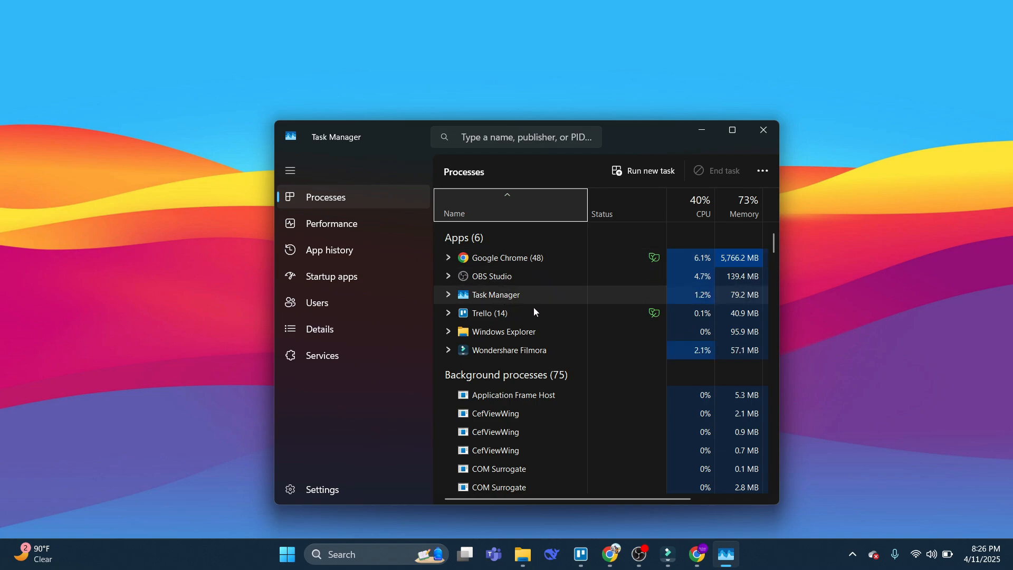
{"action": "mouse_move", "coordinate": [523, 289]}
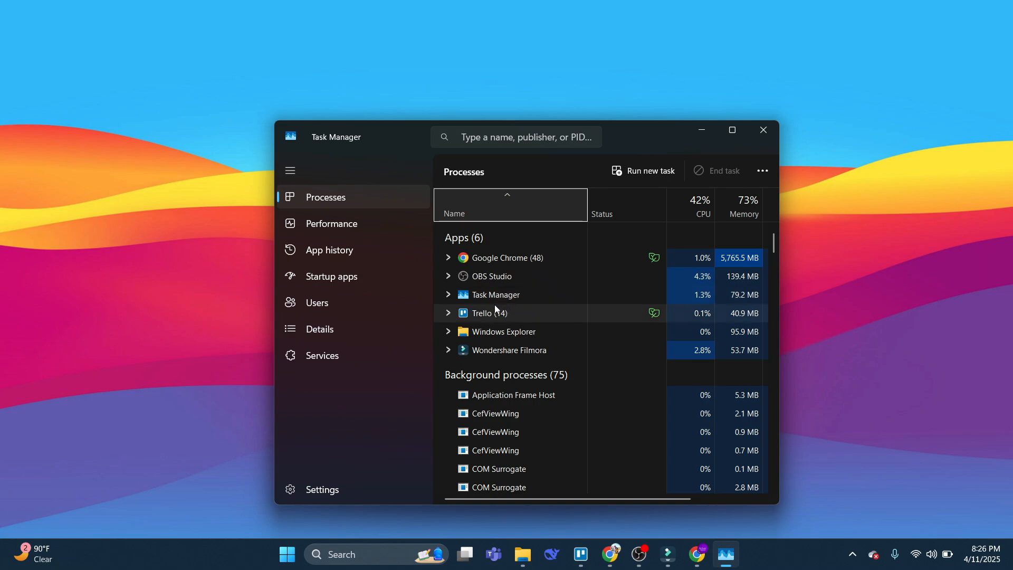
{"action": "mouse_move", "coordinate": [495, 294]}
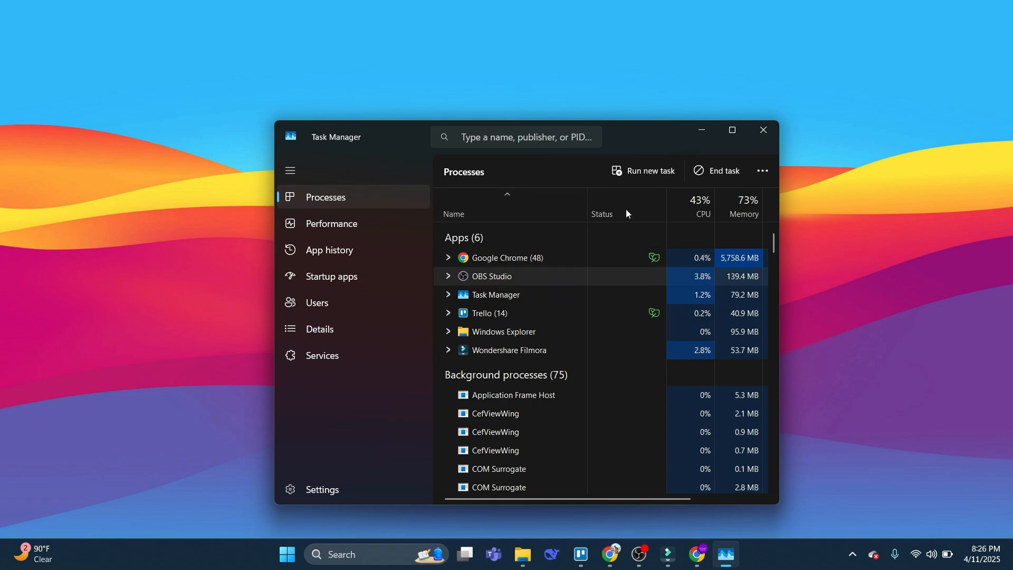
{"action": "mouse_move", "coordinate": [716, 178]}
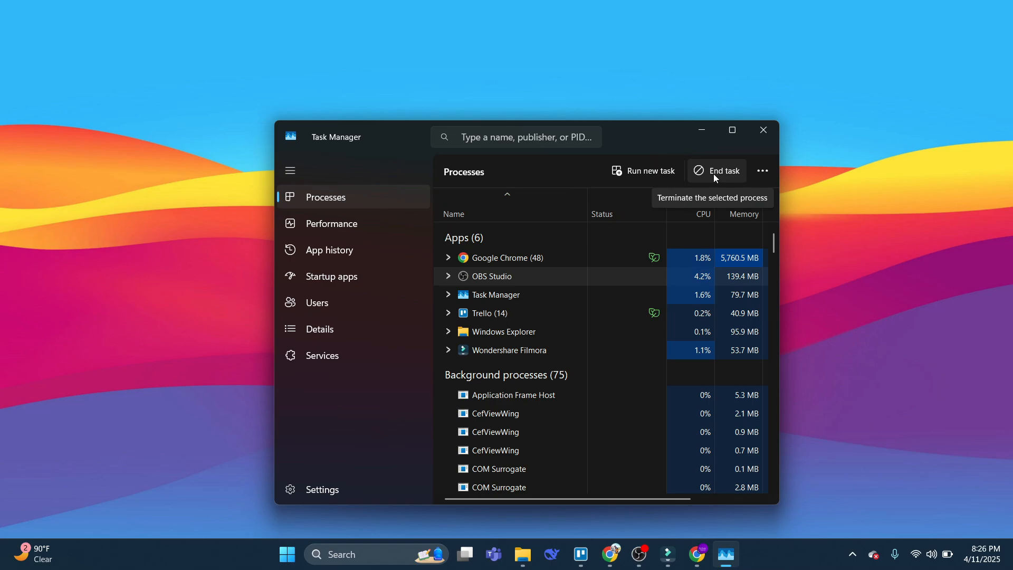
Scroll the Task Manager Processes list to review apps and background processes
{"action": "scroll", "scroll_direction": "down", "scroll_amount": 3}
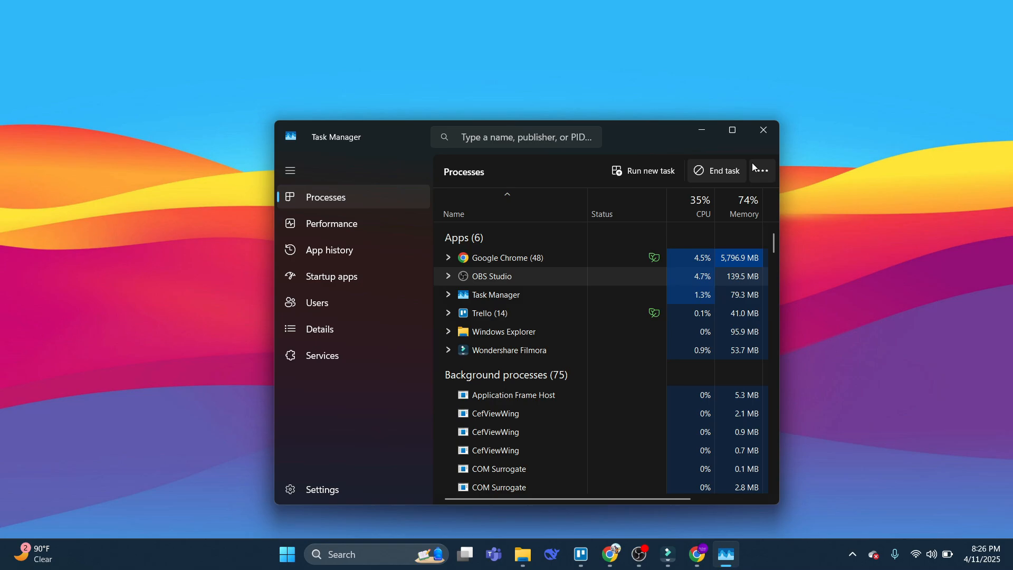
Close Task Manager and search the taskbar for the Windows Defender Firewall
{"action": "left_click", "coordinate": [763, 129]}
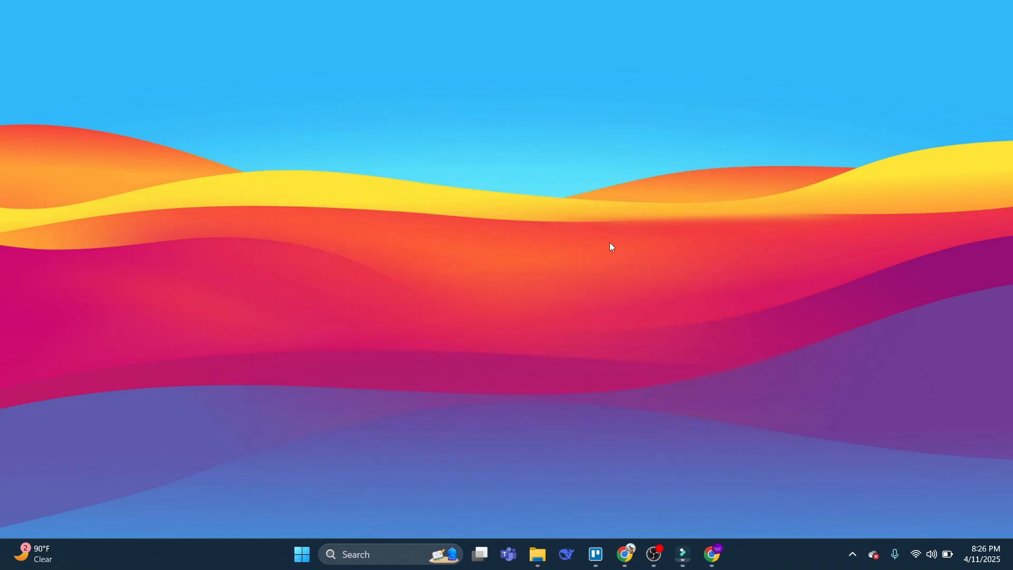
{"action": "mouse_move", "coordinate": [613, 253]}
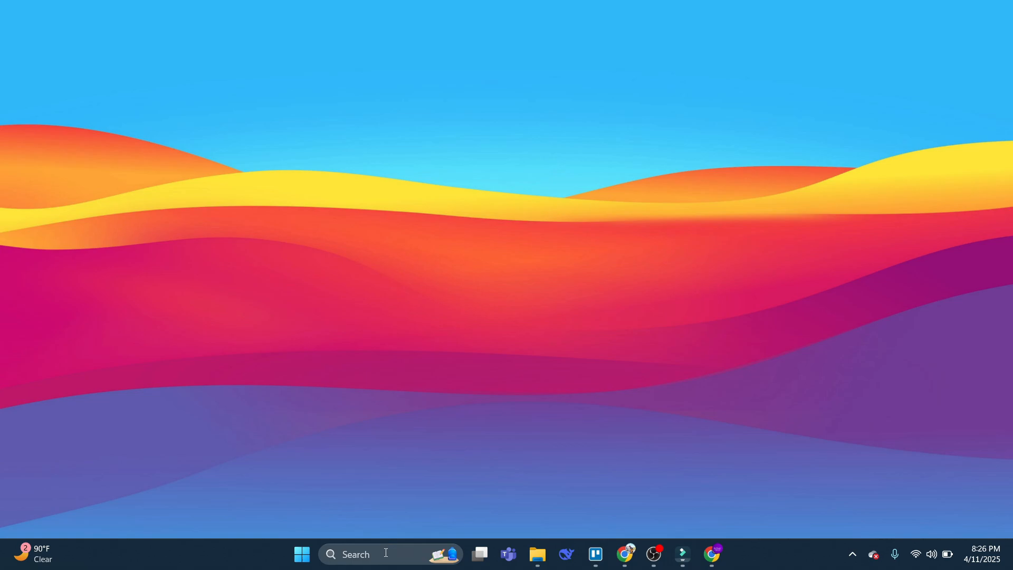
{"action": "left_click", "coordinate": [355, 553]}
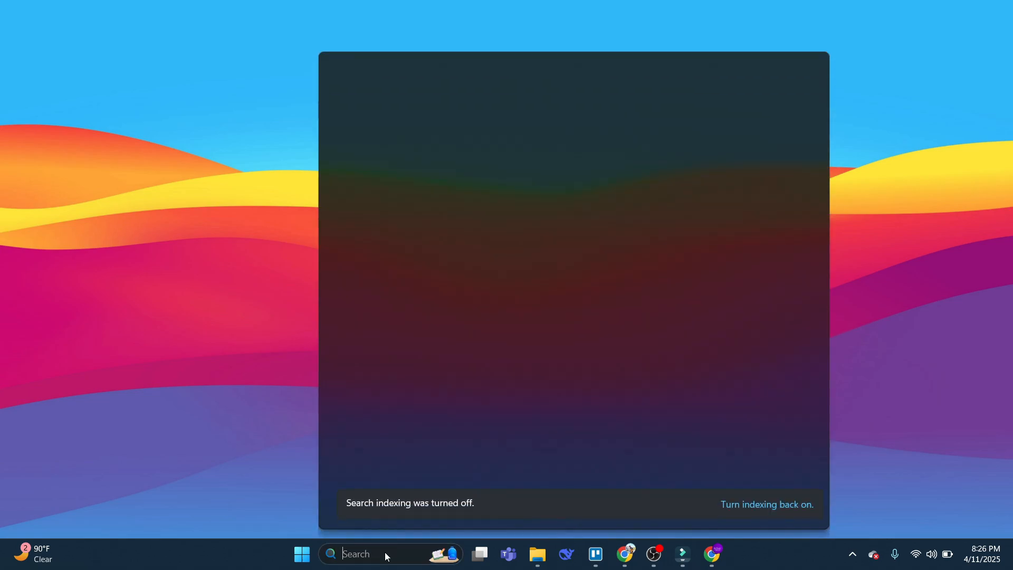
{"action": "left_click", "coordinate": [355, 554]}
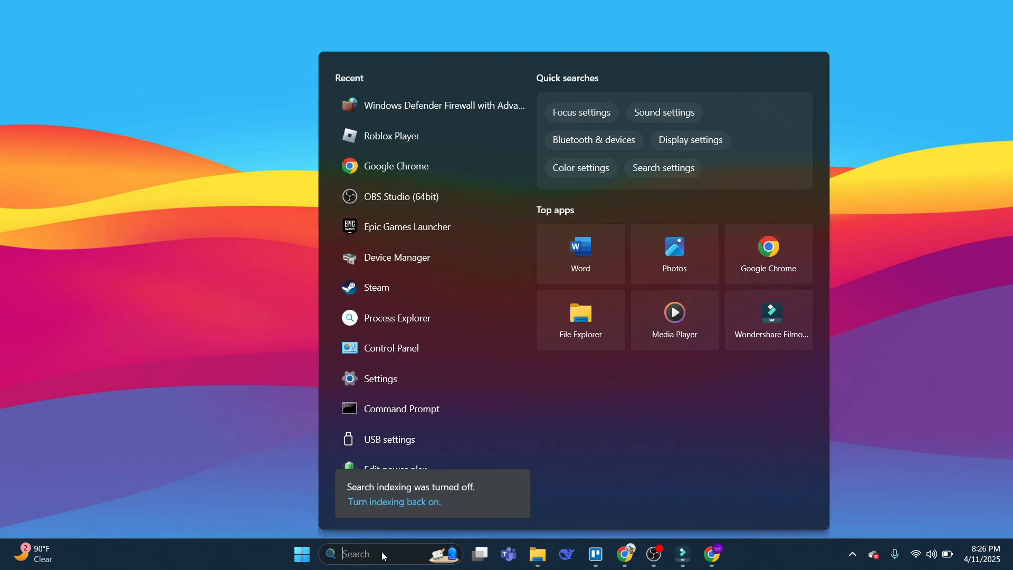
{"action": "type", "text": "firefox"}
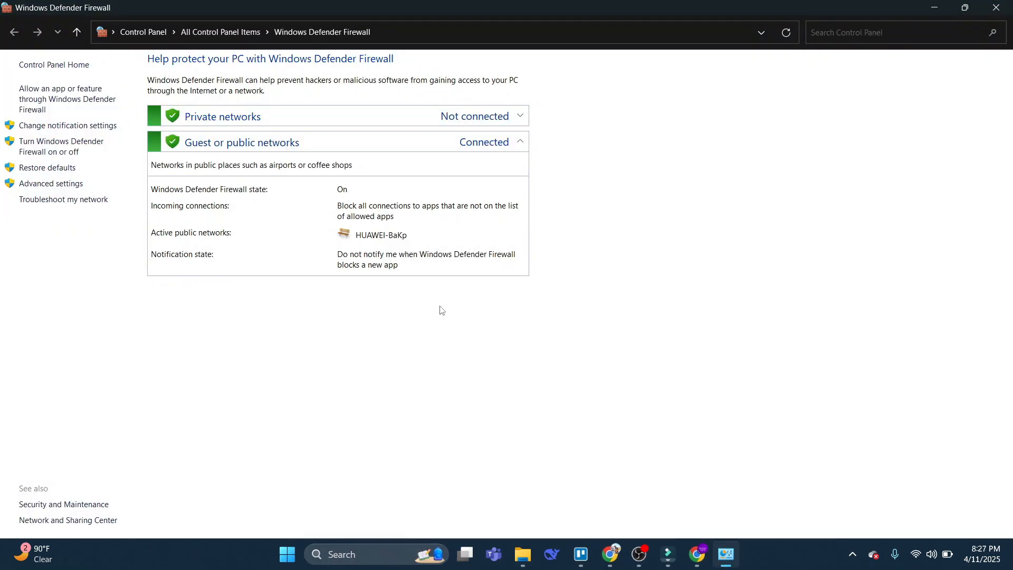
{"action": "mouse_move", "coordinate": [455, 304]}
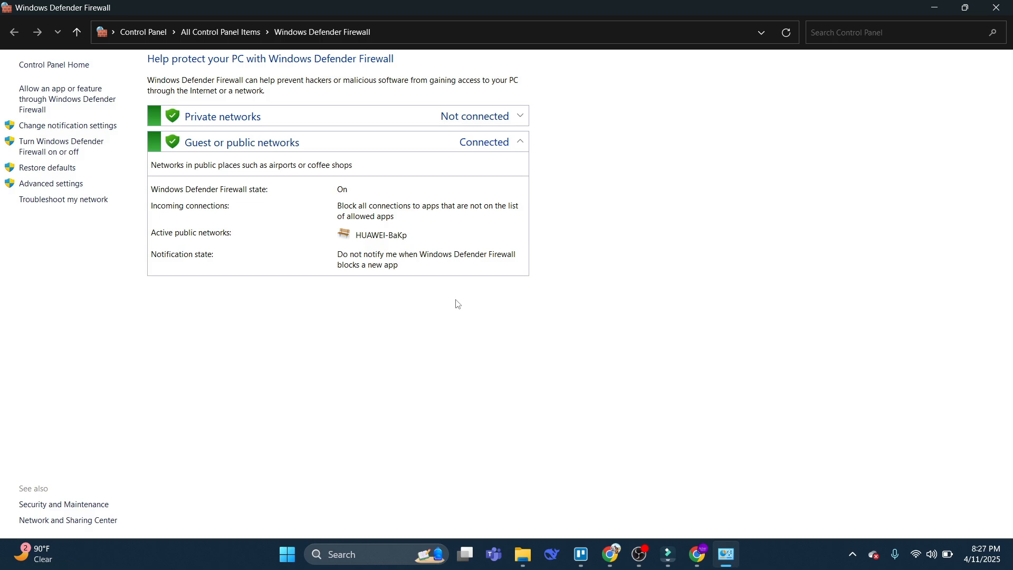
{"action": "mouse_move", "coordinate": [62, 99]}
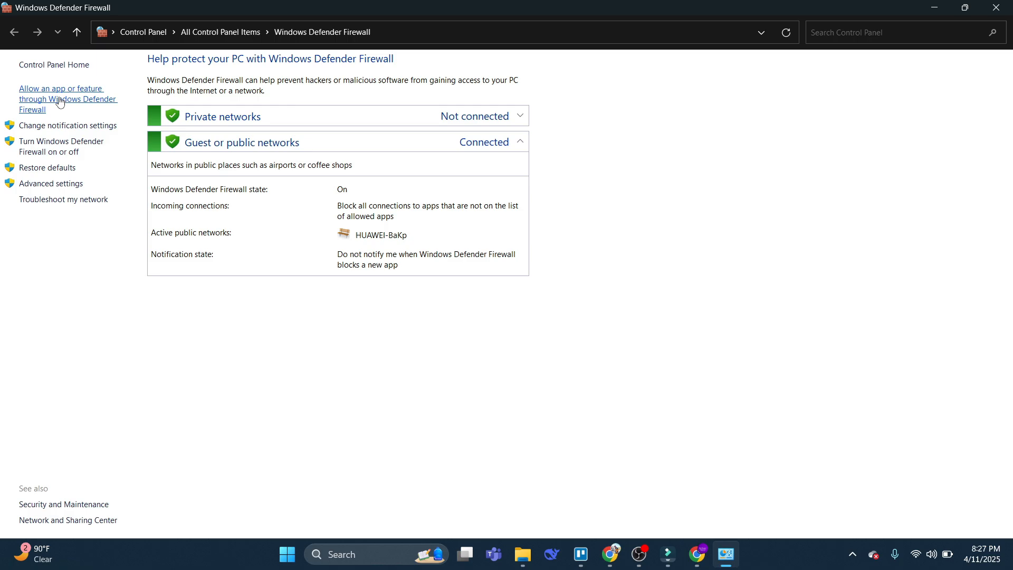
Open 'Allow an app or feature through Windows Defender Firewall' and scroll down to Roblox Game Client
{"action": "left_click", "coordinate": [67, 98]}
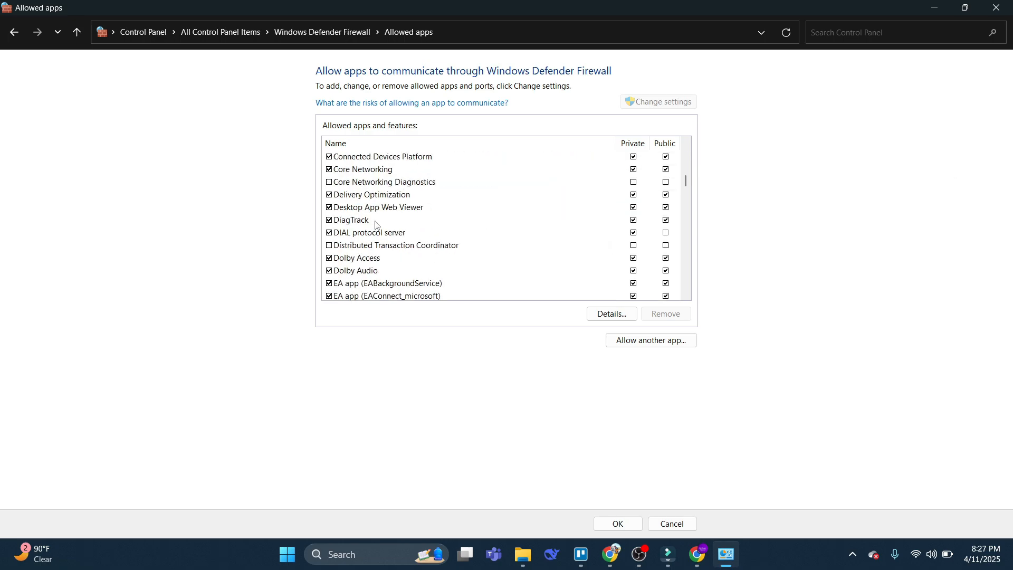
{"action": "scroll", "scroll_direction": "down", "scroll_amount": 3}
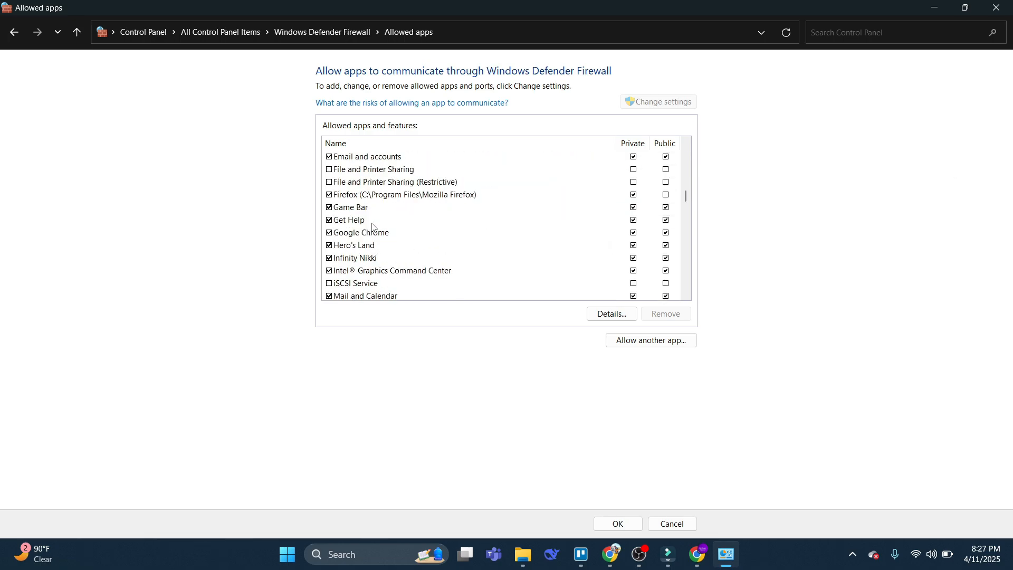
{"action": "scroll", "scroll_direction": "down", "scroll_amount": 3}
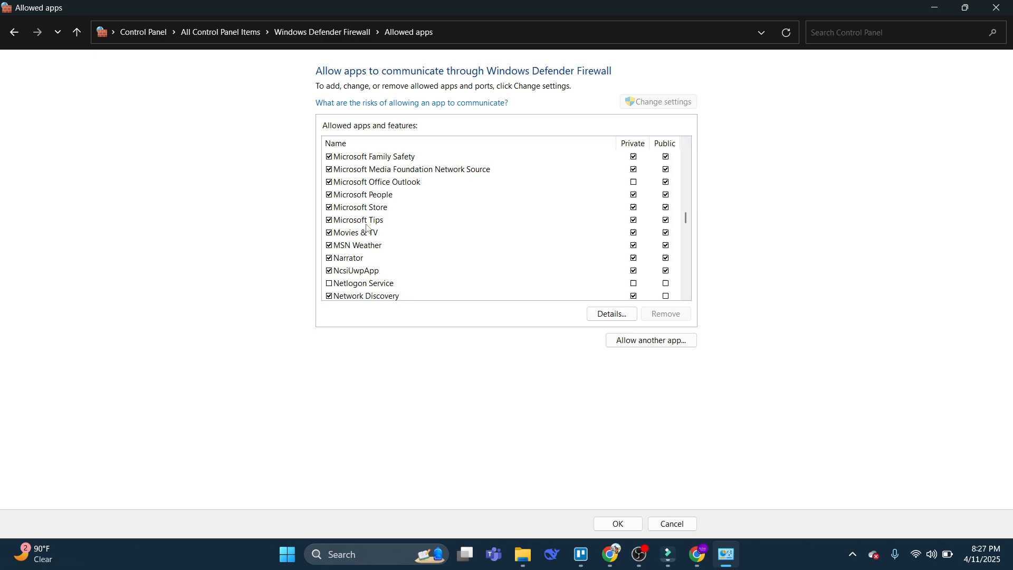
{"action": "scroll", "scroll_direction": "down", "scroll_amount": 3}
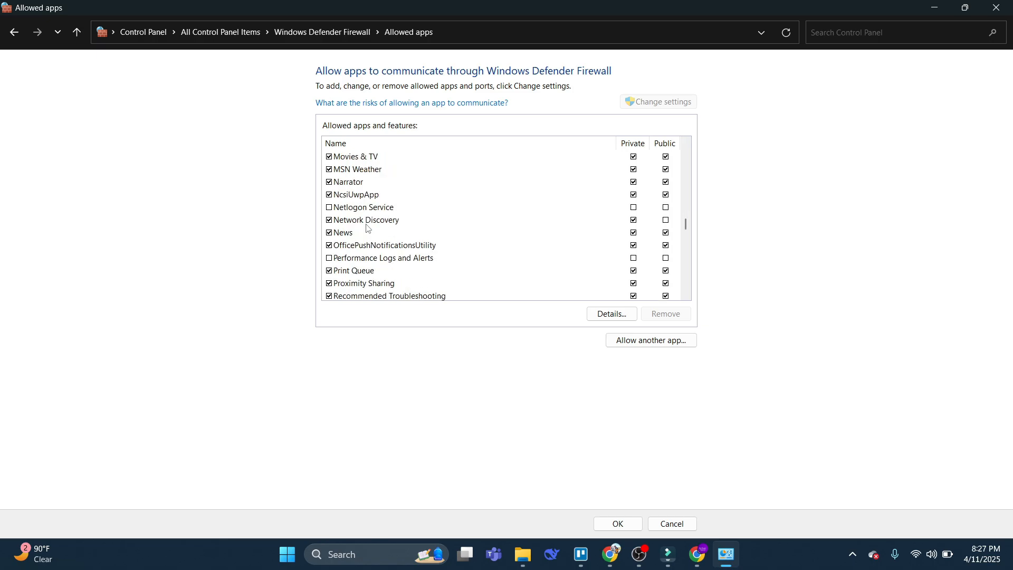
{"action": "scroll", "scroll_direction": "down", "scroll_amount": 3}
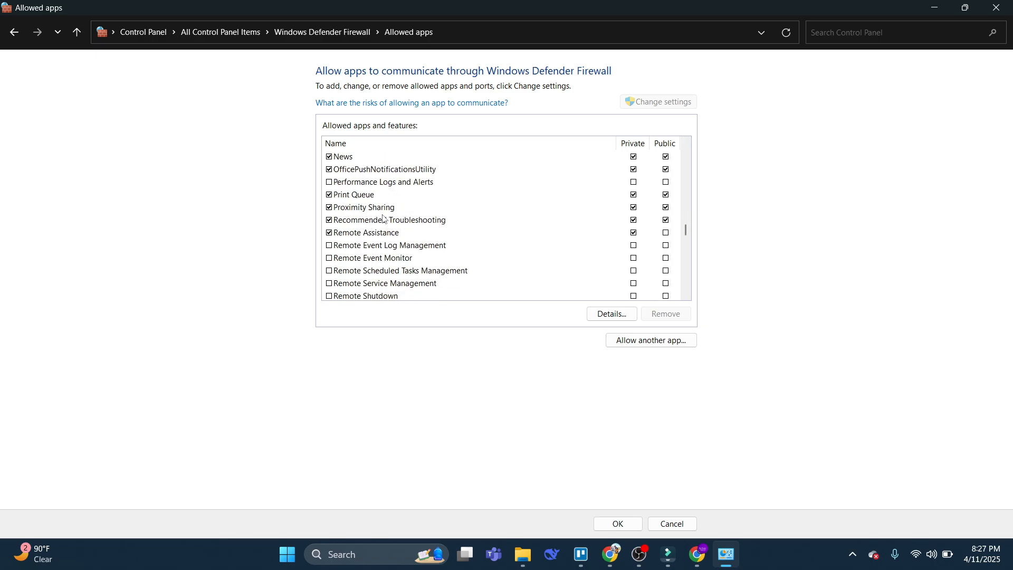
{"action": "scroll", "scroll_direction": "down", "scroll_amount": 3}
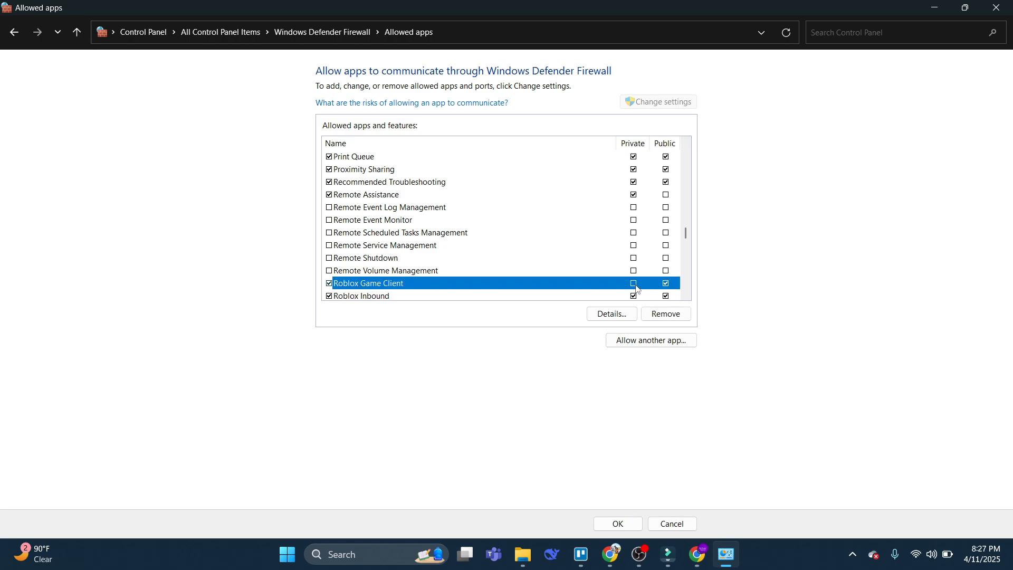
{"action": "mouse_move", "coordinate": [518, 290]}
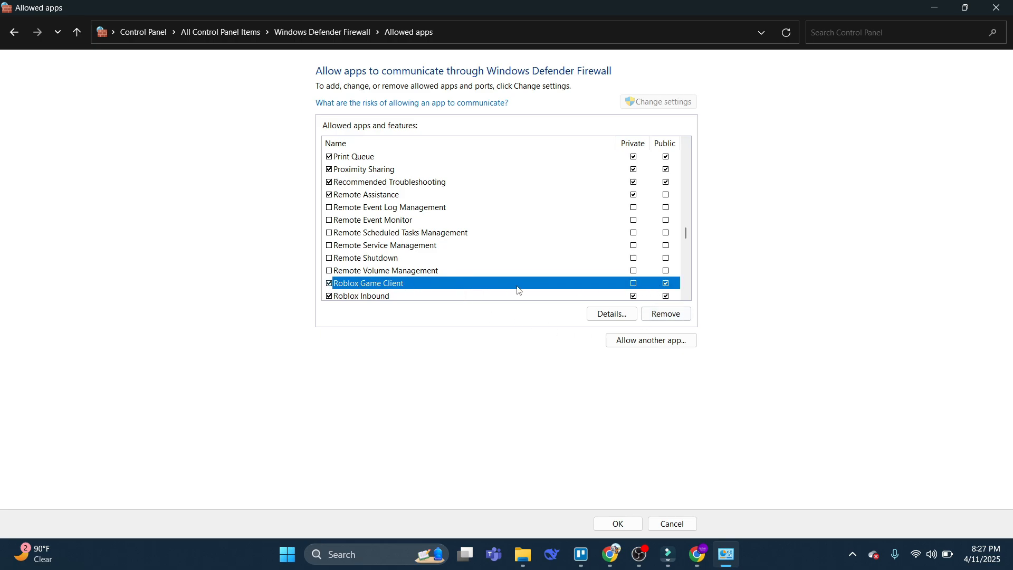
{"action": "mouse_move", "coordinate": [504, 333]}
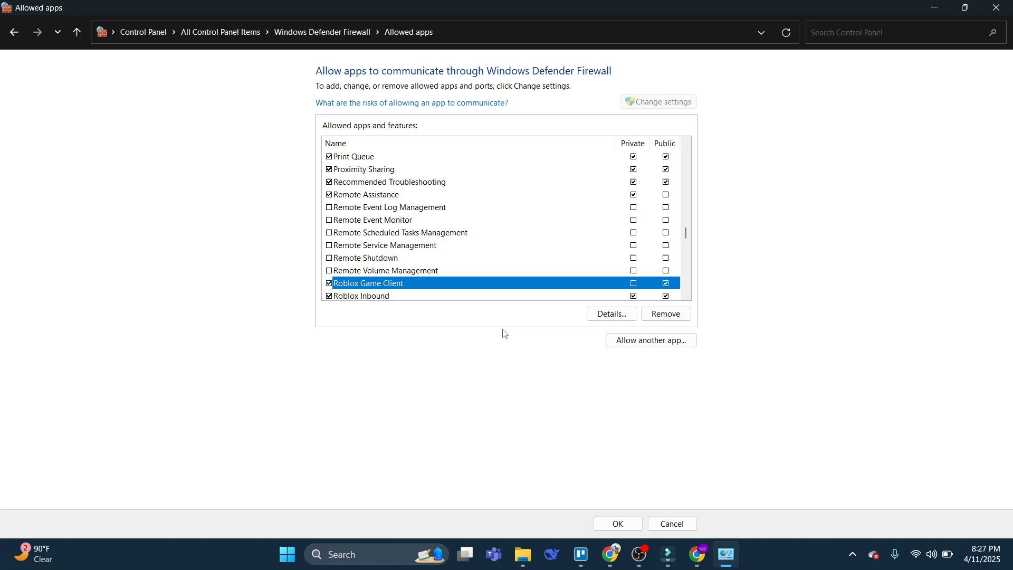
{"action": "scroll", "scroll_direction": "down", "scroll_amount": 3}
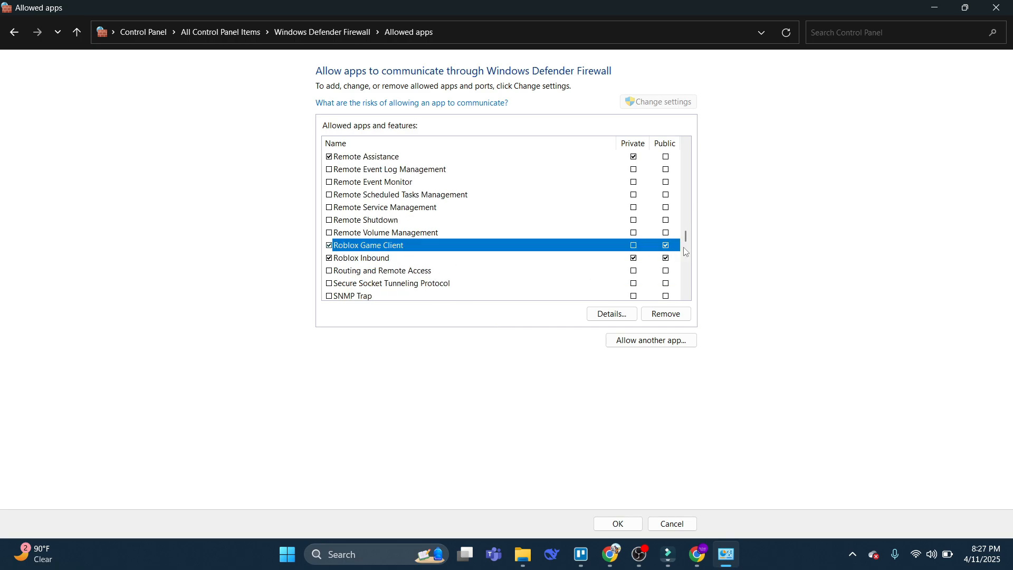
{"action": "mouse_move", "coordinate": [758, 334]}
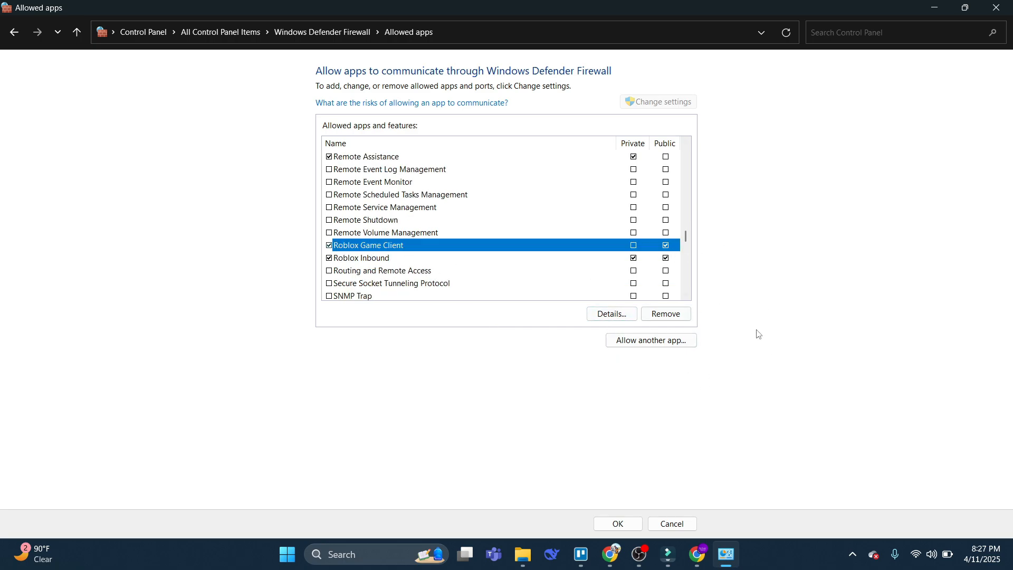
{"action": "mouse_move", "coordinate": [774, 271]}
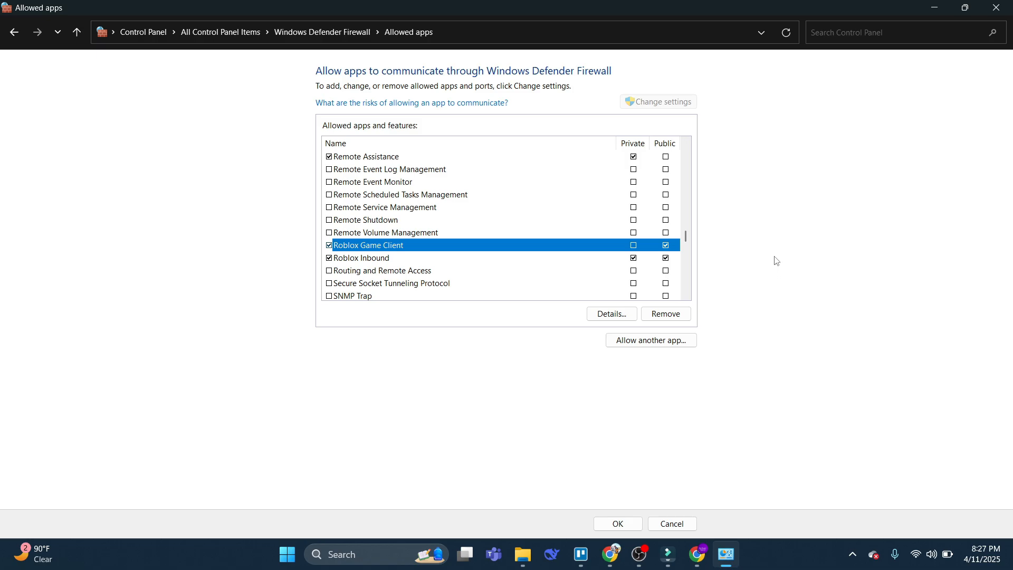
{"action": "mouse_move", "coordinate": [774, 259]}
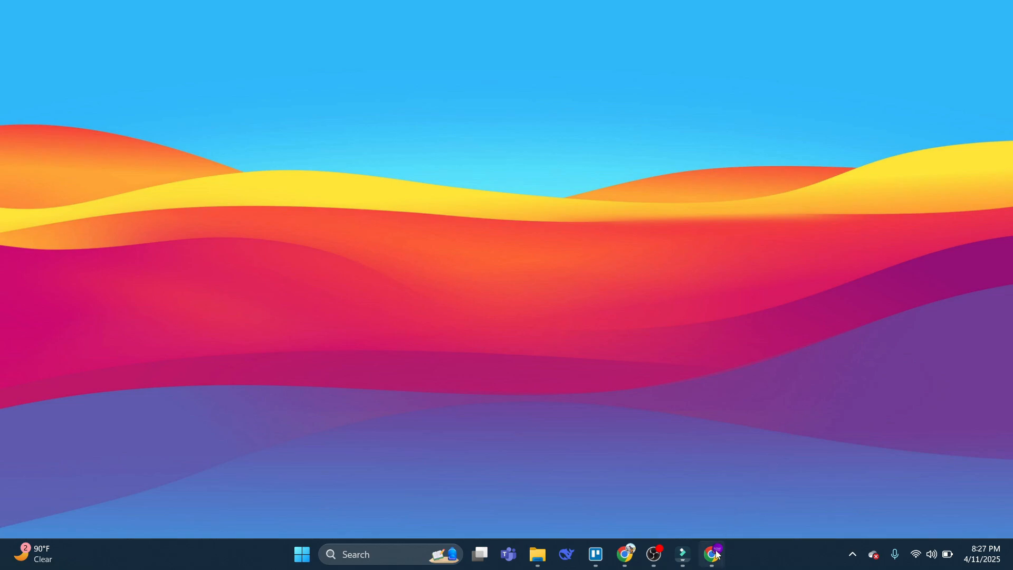
Open a browser window and reach the Chrome Web Store through a Google search
{"action": "left_click", "coordinate": [712, 555]}
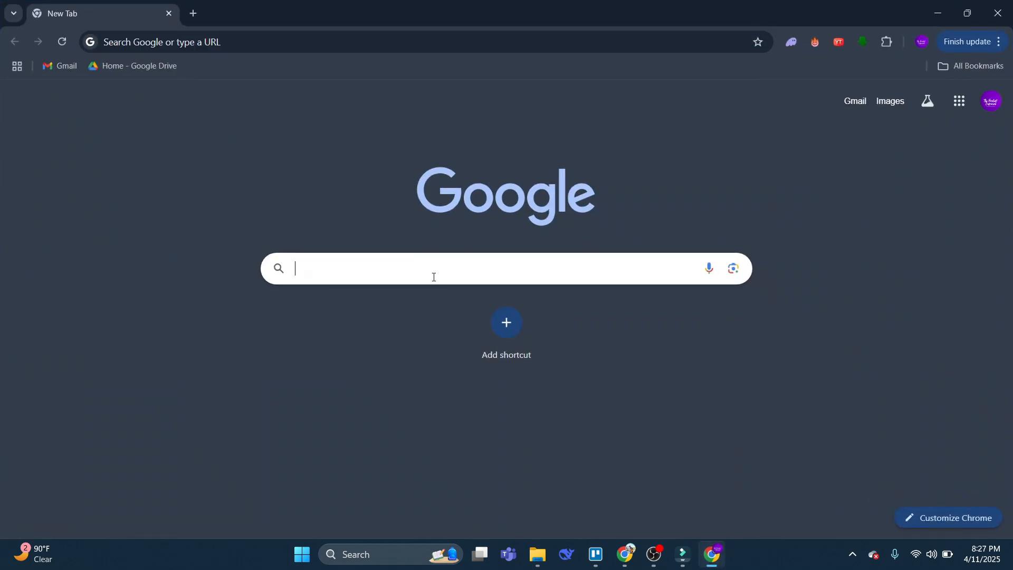
{"action": "left_click", "coordinate": [432, 268]}
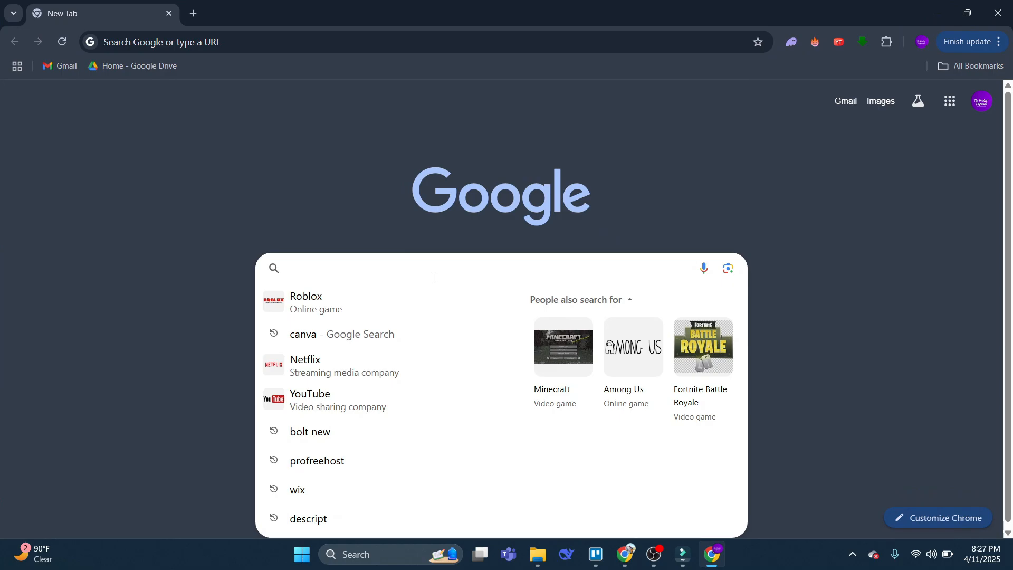
{"action": "type", "text": "chrome web store"}
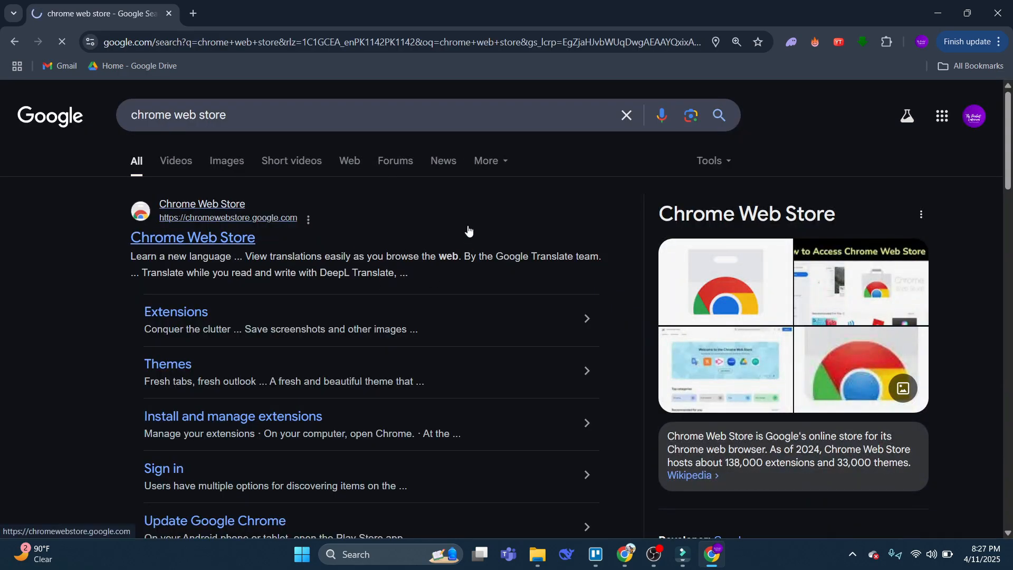
{"action": "left_click", "coordinate": [192, 237]}
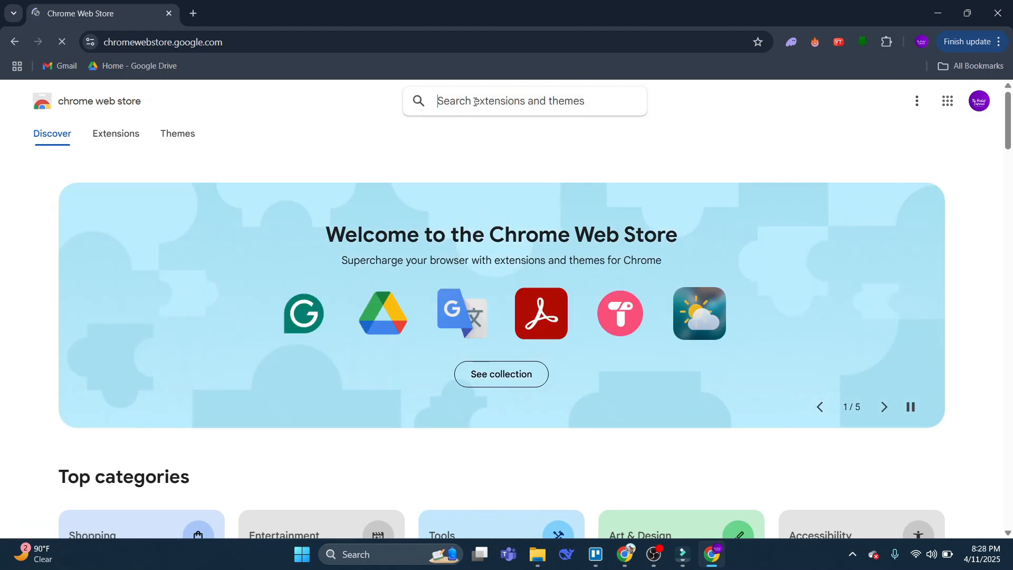
Search the store for 'rogold', open RoGold - Level Up Roblox, then go to Roblox home
{"action": "type", "text": "rogold"}
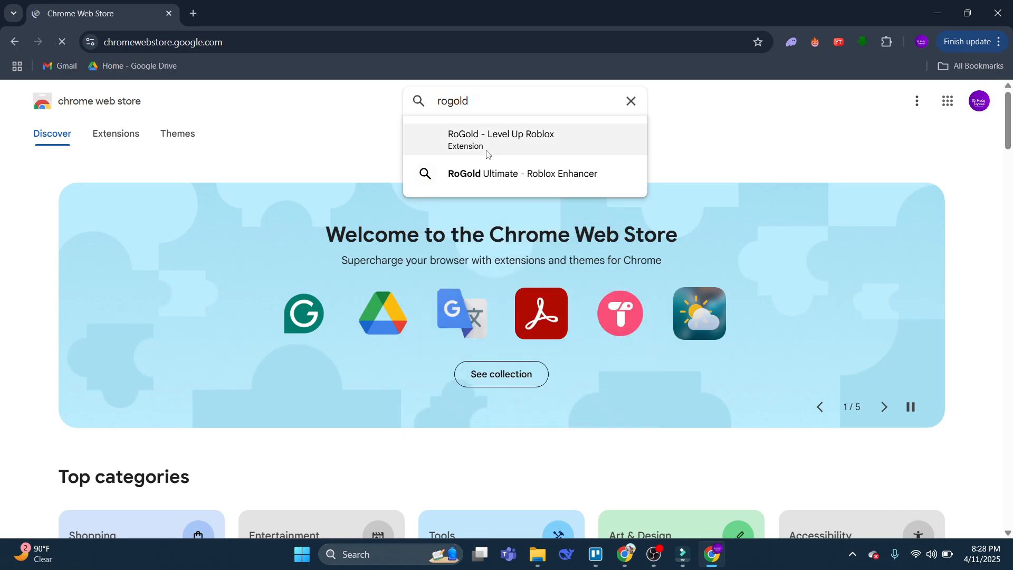
{"action": "left_click", "coordinate": [499, 138]}
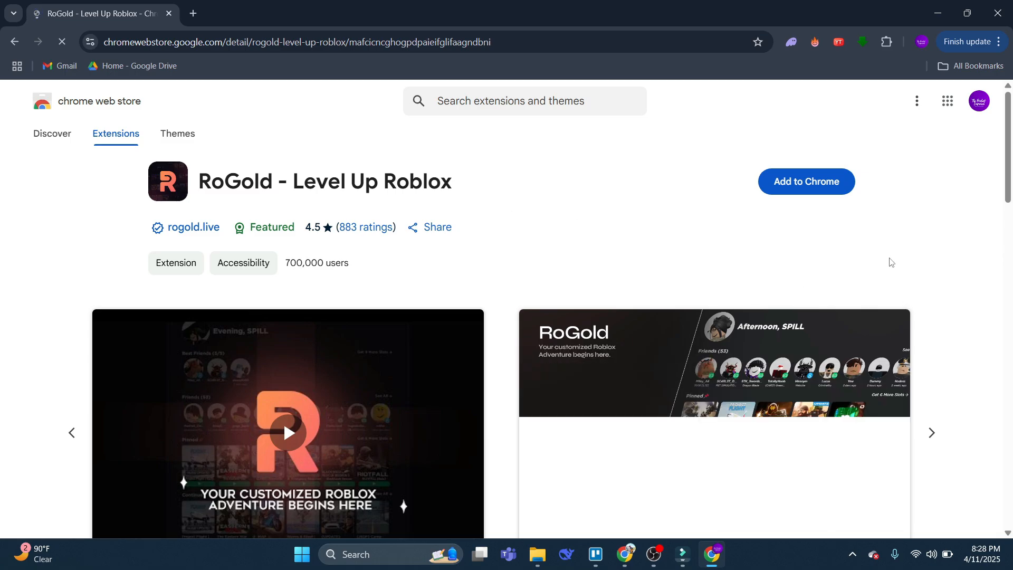
{"action": "left_click", "coordinate": [805, 181]}
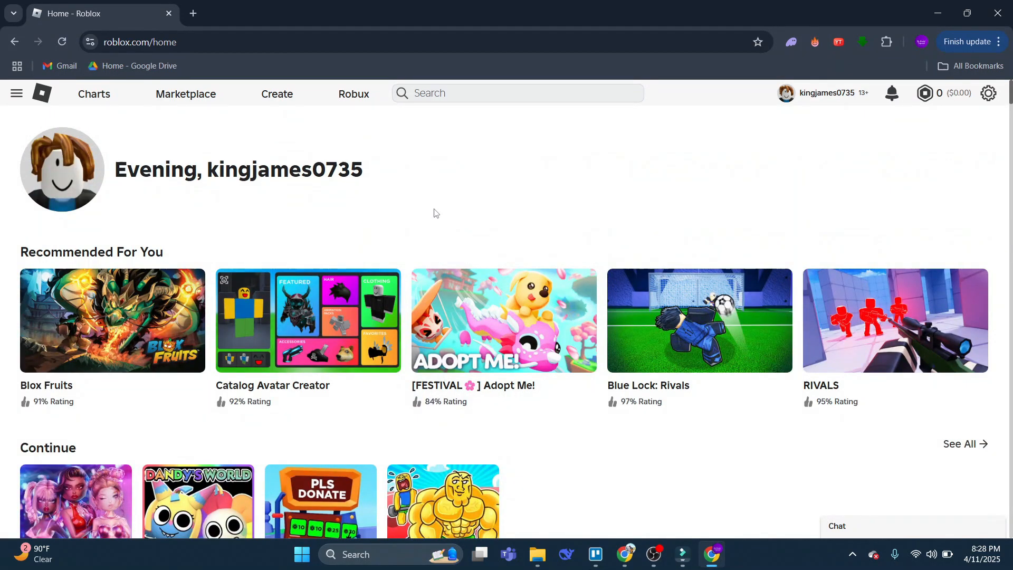
Open the Blox Fruits game page and show its Servers list
{"action": "left_click", "coordinate": [113, 321]}
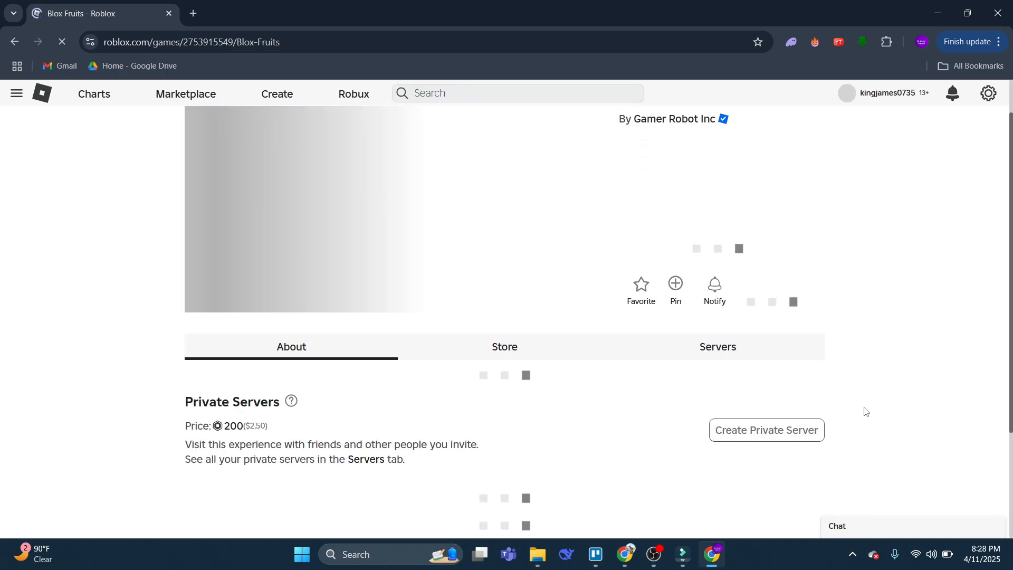
{"action": "left_click", "coordinate": [717, 346]}
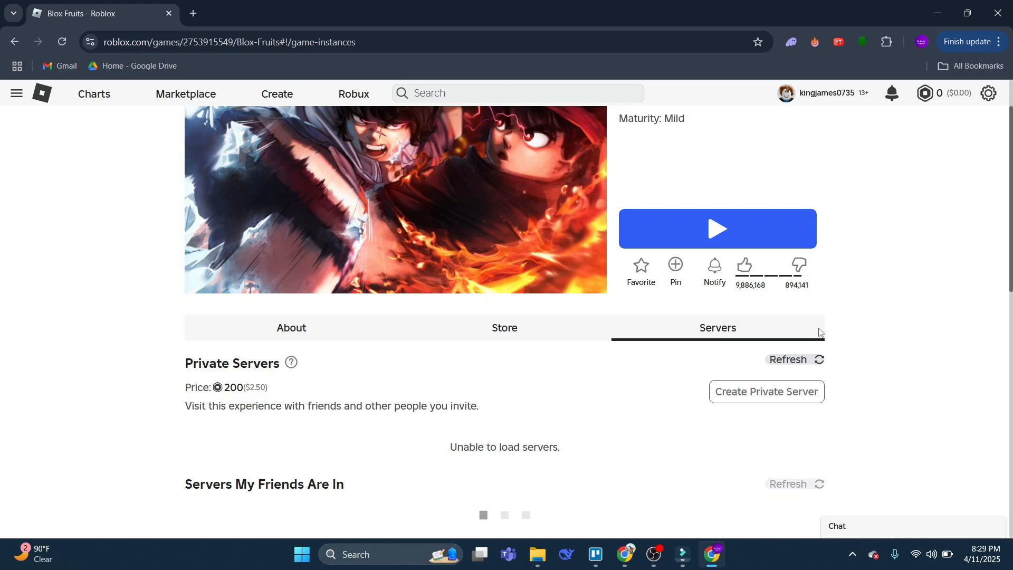
{"action": "left_click", "coordinate": [789, 483]}
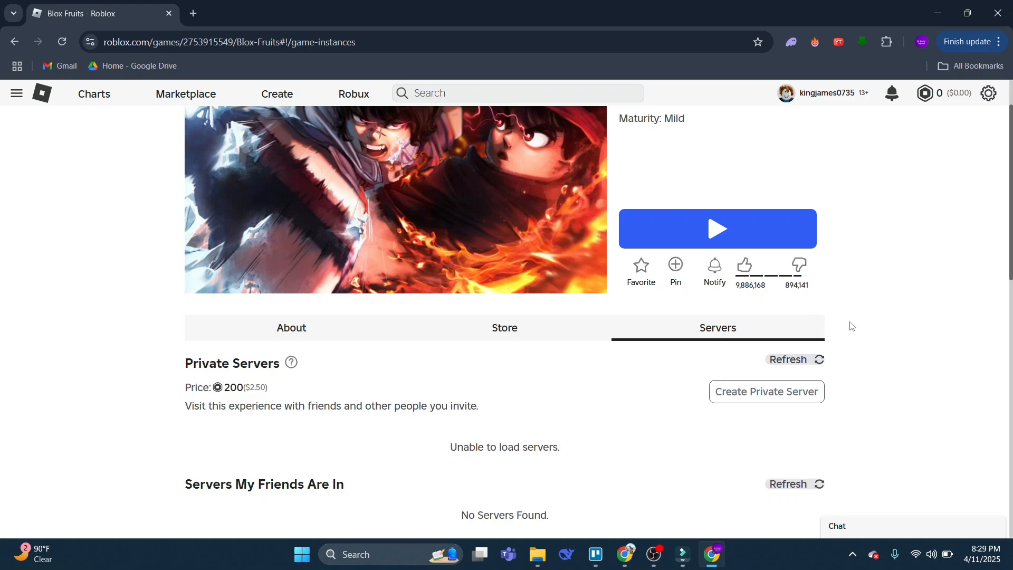
Scroll through Other Servers, highlighting a 381 ms average ping and 59.08 average FPS
{"action": "scroll", "scroll_direction": "down", "scroll_amount": 3}
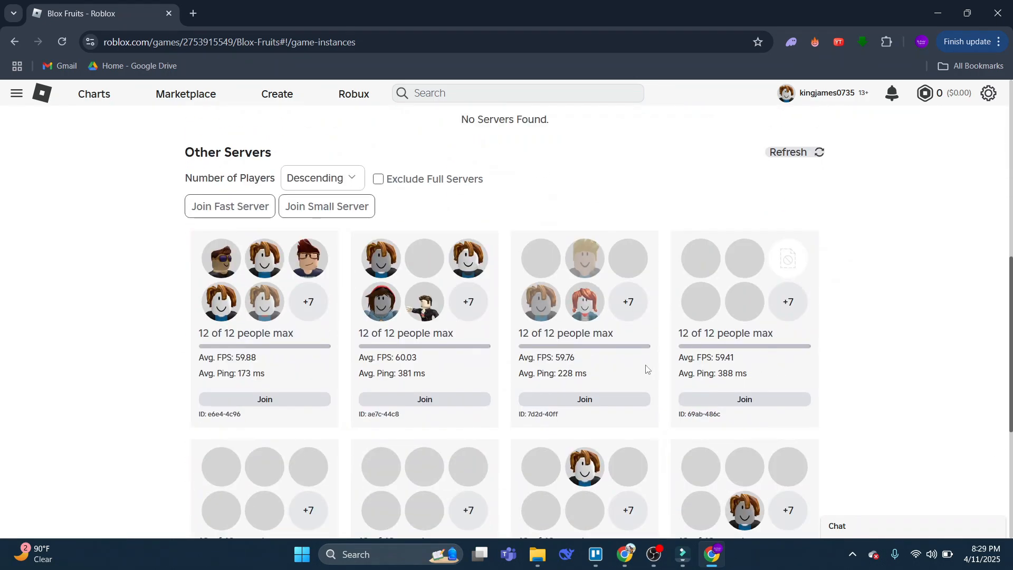
{"action": "scroll", "scroll_direction": "down", "scroll_amount": 3}
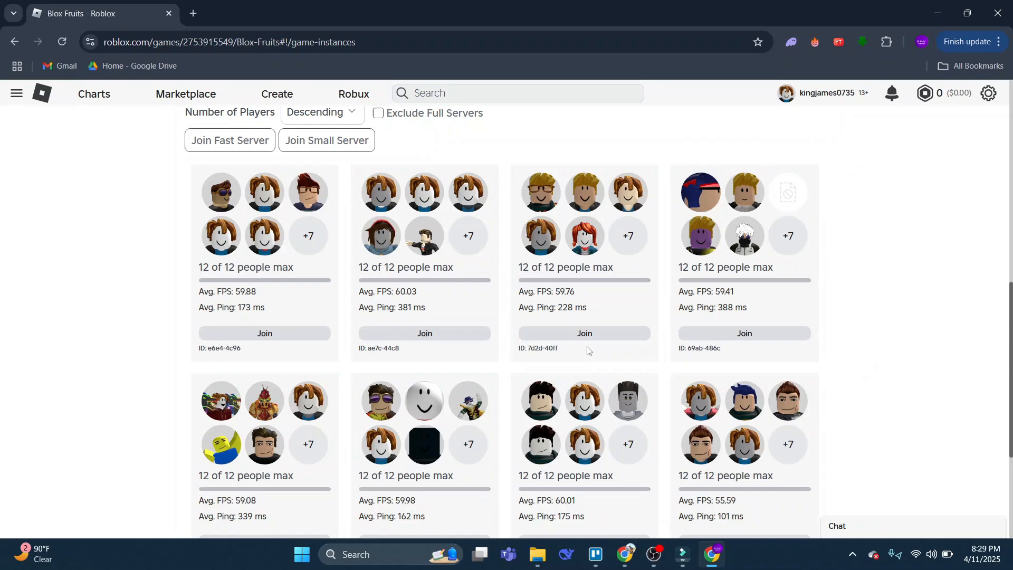
{"action": "scroll", "scroll_direction": "down", "scroll_amount": 3}
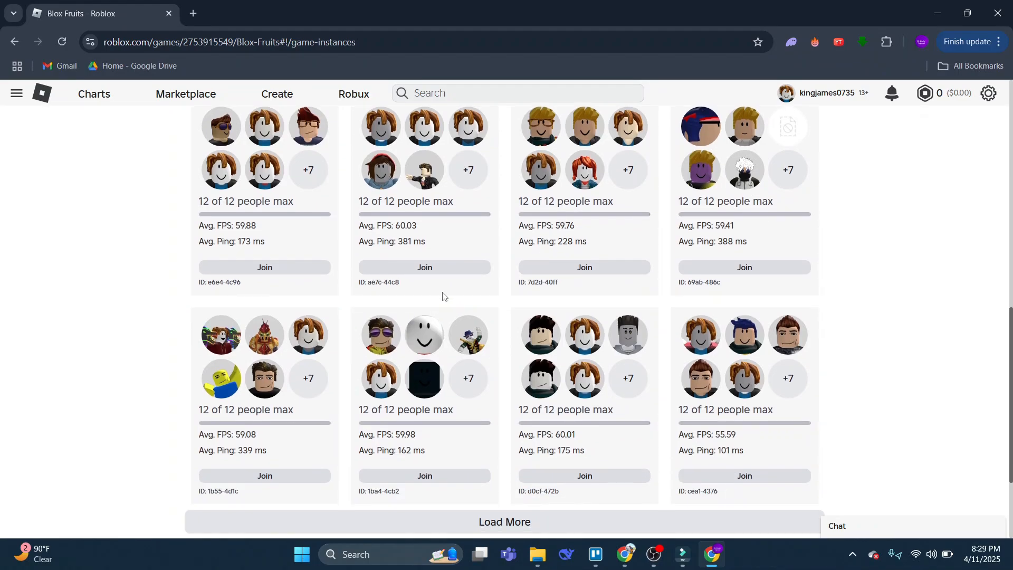
{"action": "double_click", "coordinate": [412, 241]}
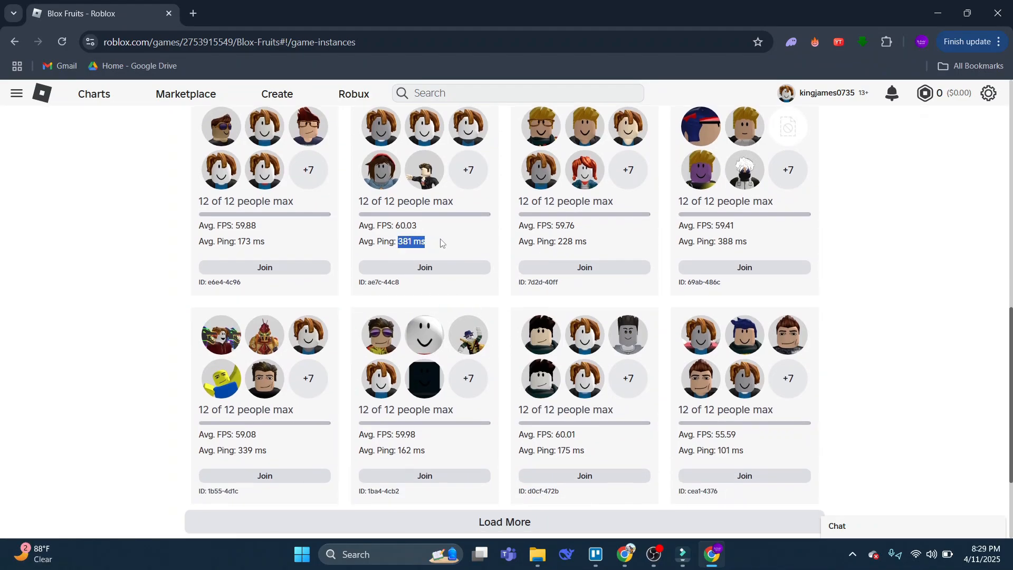
{"action": "scroll", "scroll_direction": "down", "scroll_amount": 3}
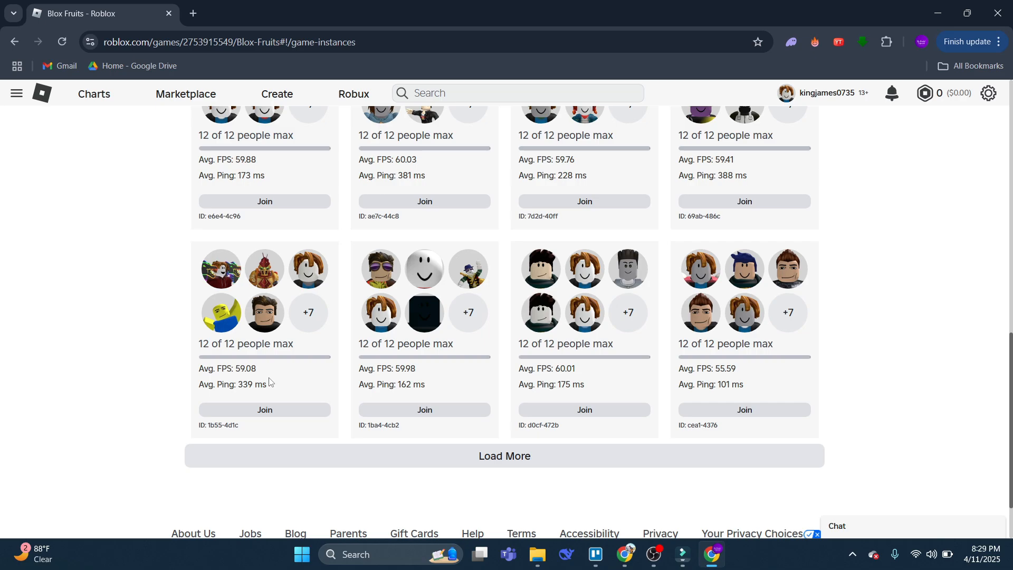
{"action": "double_click", "coordinate": [247, 368]}
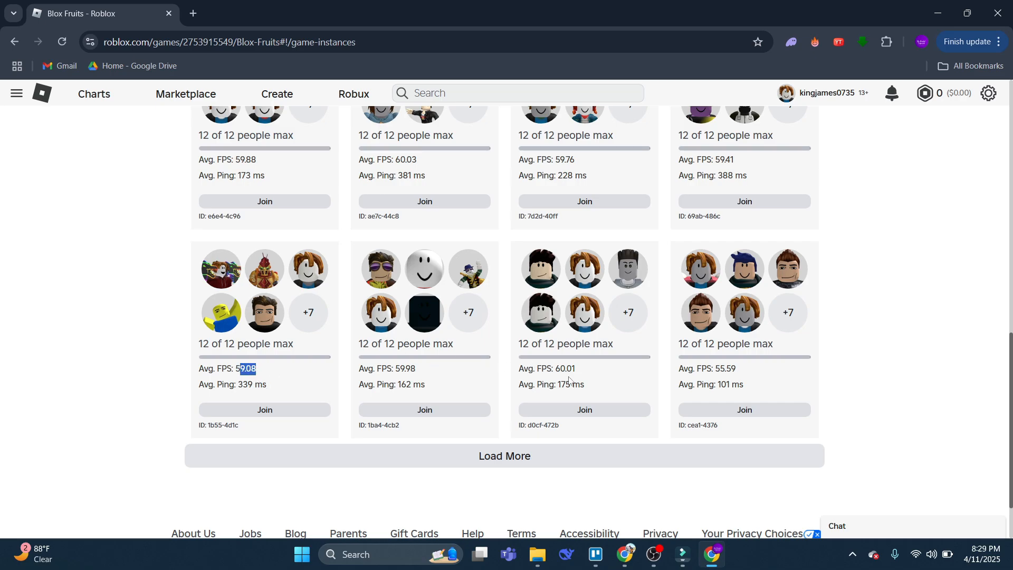
{"action": "scroll", "scroll_direction": "down", "scroll_amount": 3}
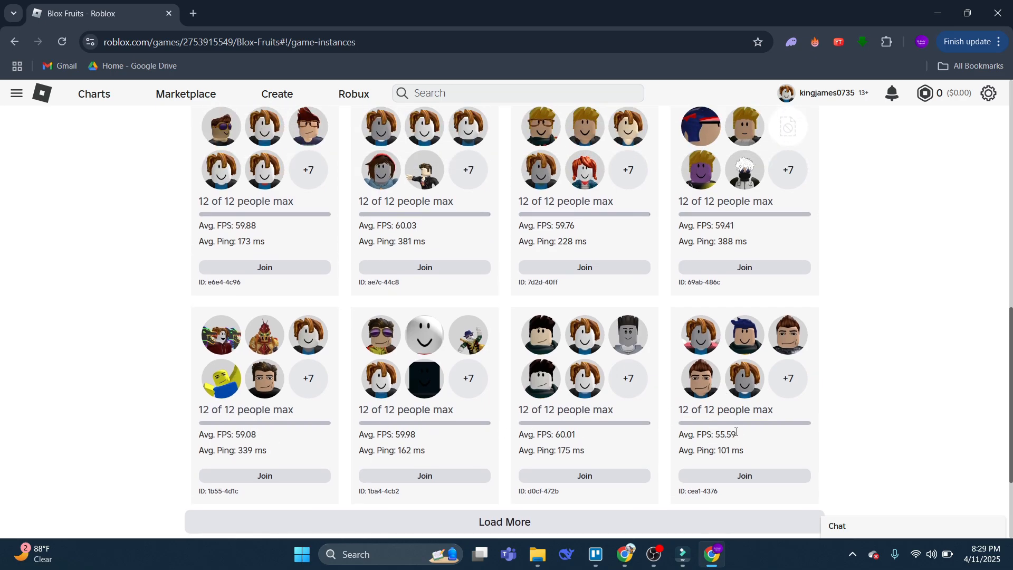
{"action": "scroll", "scroll_direction": "down", "scroll_amount": 3}
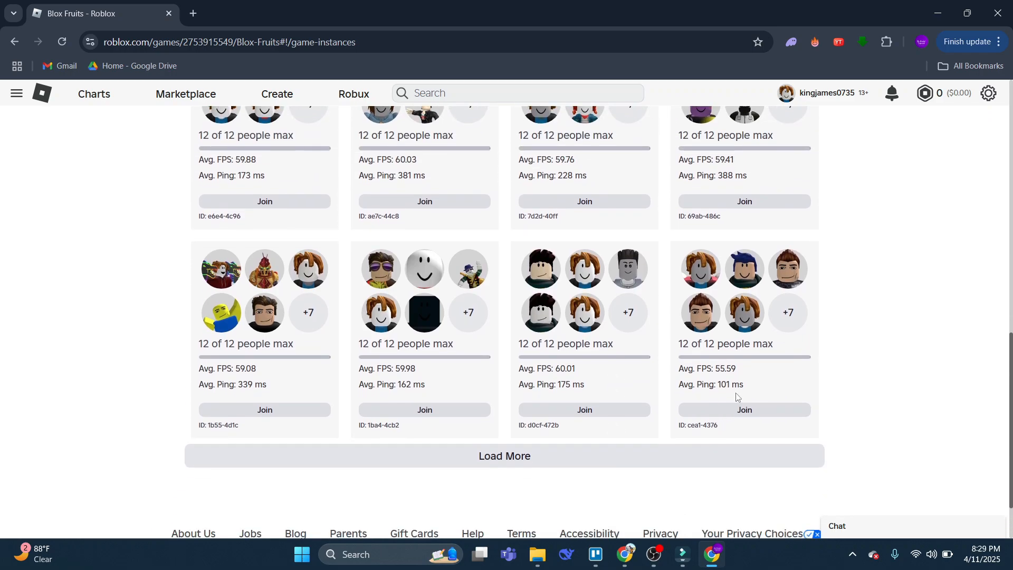
{"action": "mouse_move", "coordinate": [522, 405]}
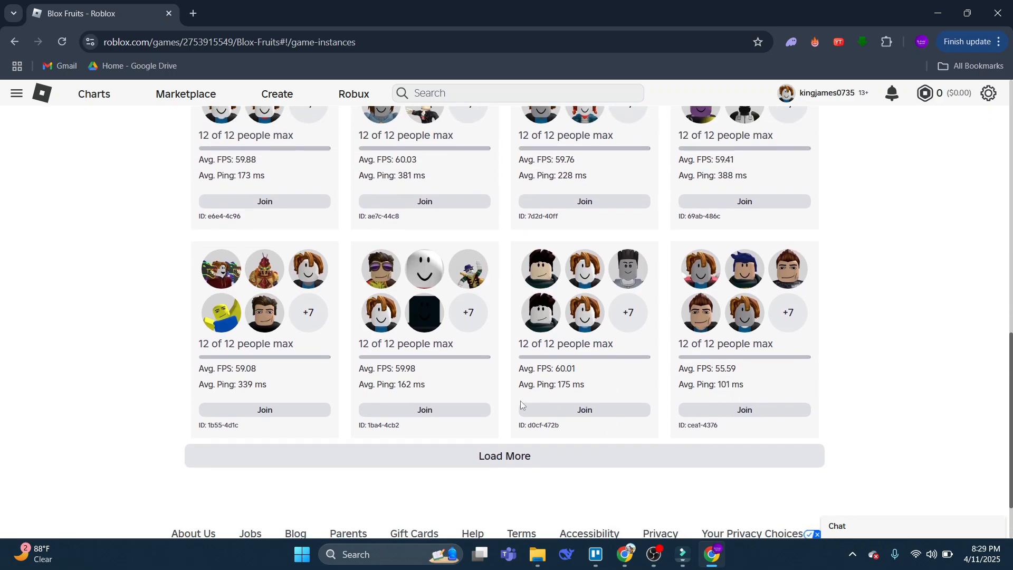
{"action": "scroll", "scroll_direction": "up", "scroll_amount": 3}
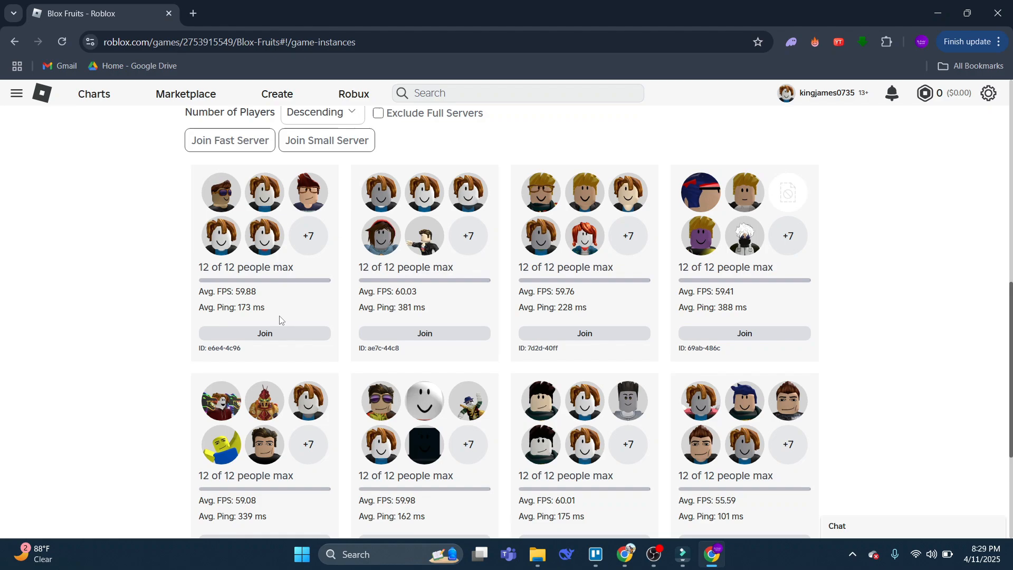
{"action": "scroll", "scroll_direction": "down", "scroll_amount": 3}
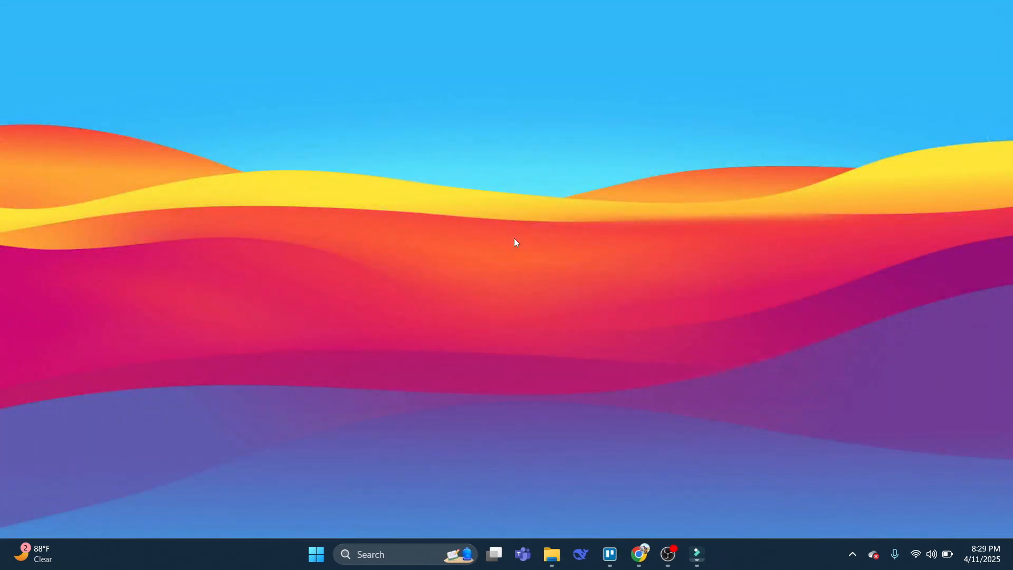
{"action": "mouse_move", "coordinate": [417, 420]}
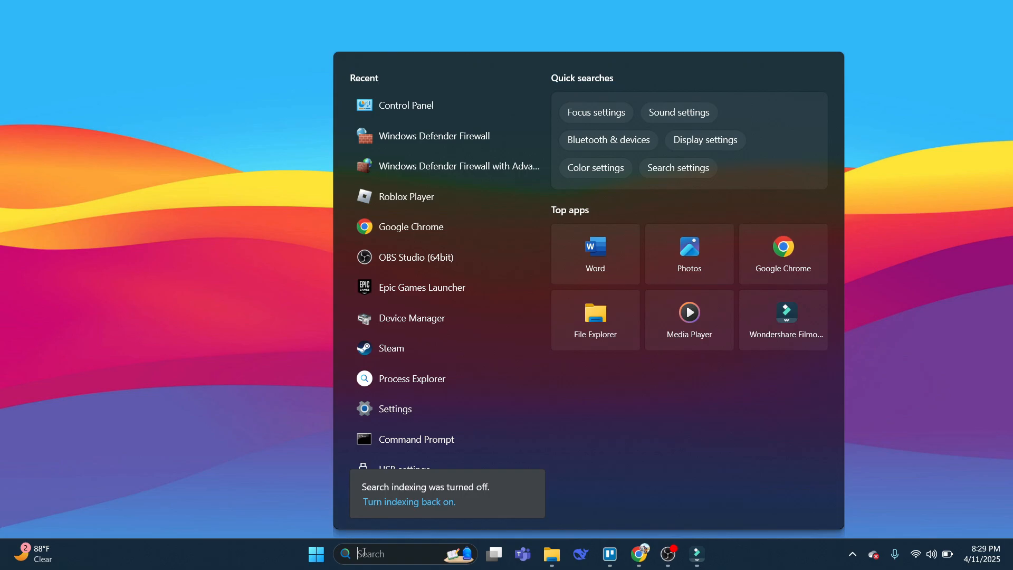
Type 'c' in the taskbar search to bring up Control Panel
{"action": "type", "text": "c"}
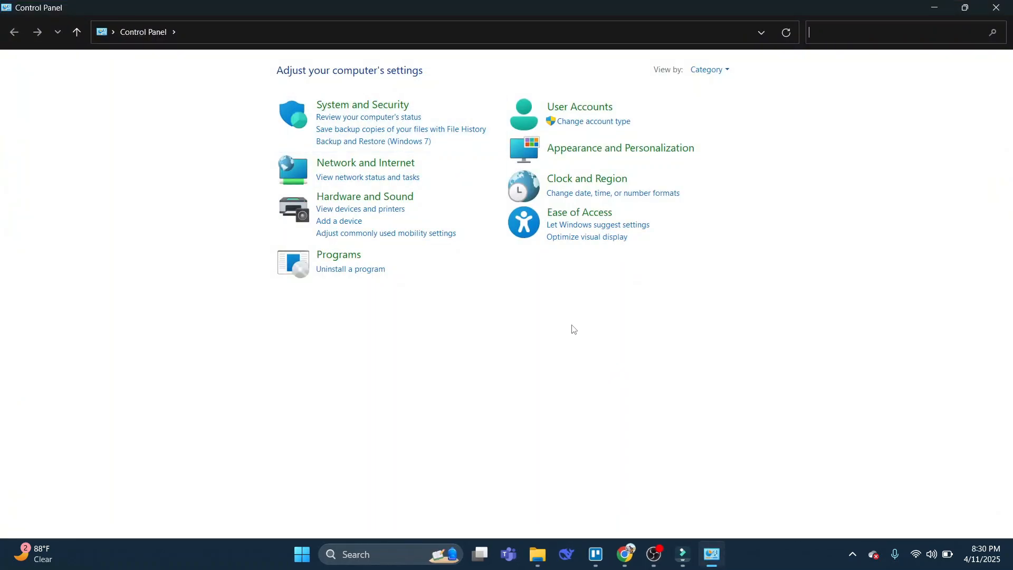
{"action": "mouse_move", "coordinate": [365, 163]}
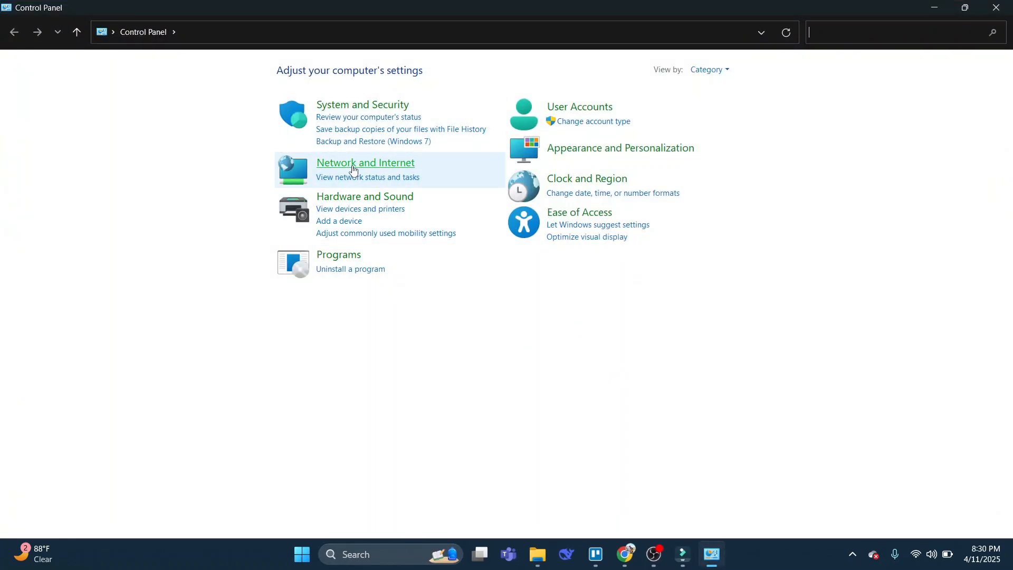
{"action": "mouse_move", "coordinate": [361, 169]}
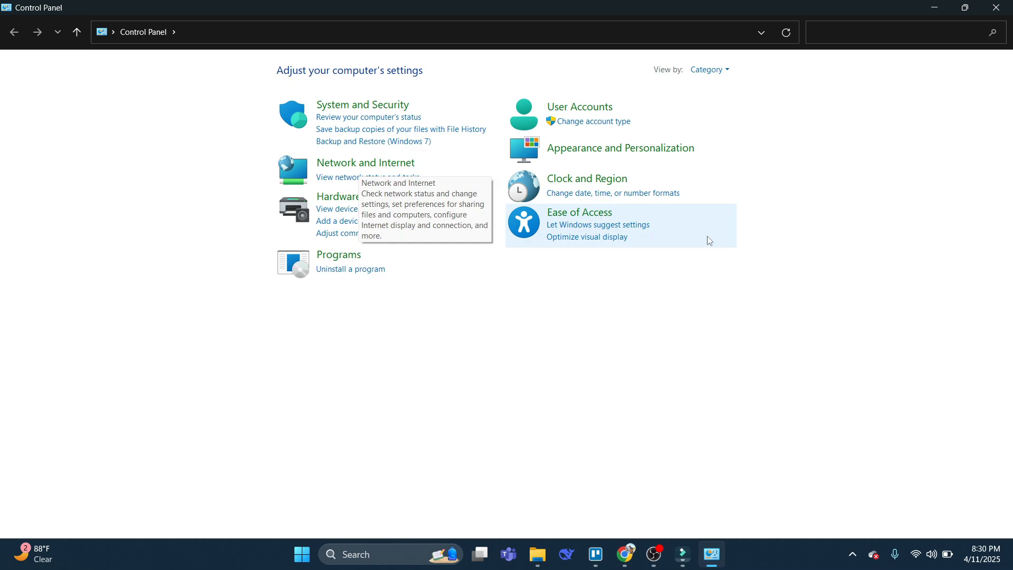
Go through Network and Internet and Network and Sharing Center to Change adapter settings
{"action": "left_click", "coordinate": [709, 70]}
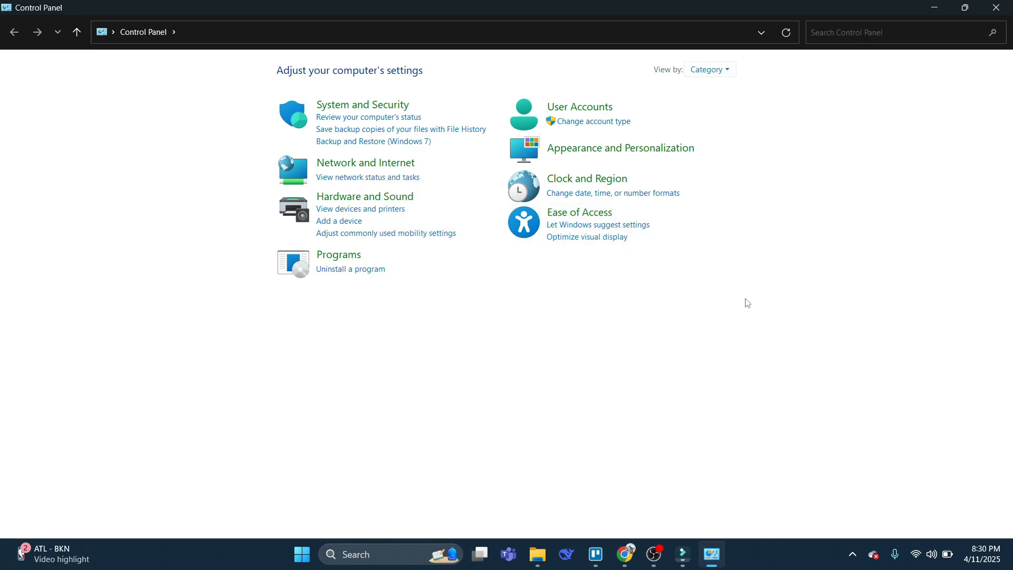
{"action": "mouse_move", "coordinate": [420, 329]}
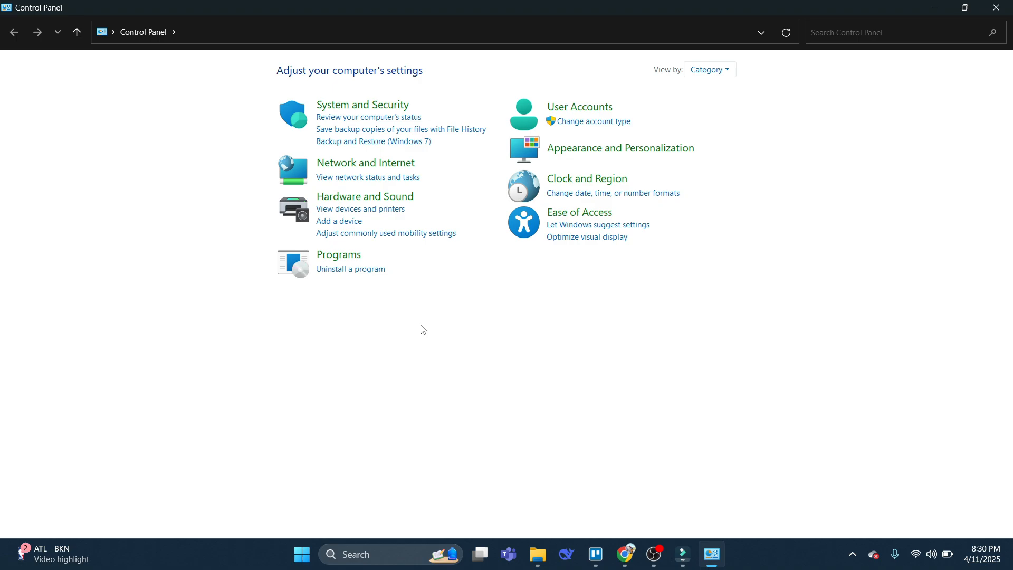
{"action": "left_click", "coordinate": [365, 162]}
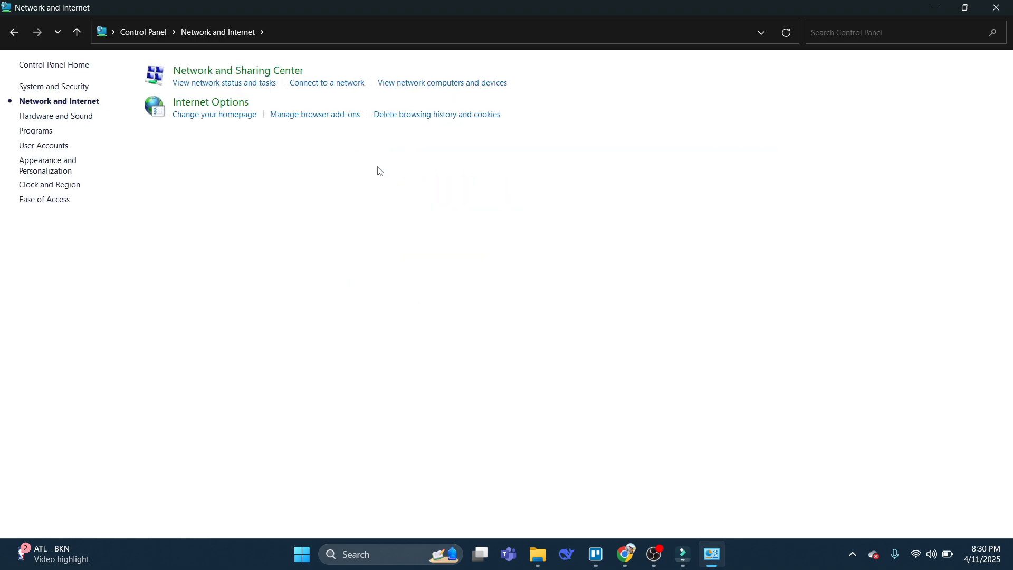
{"action": "mouse_move", "coordinate": [377, 172]}
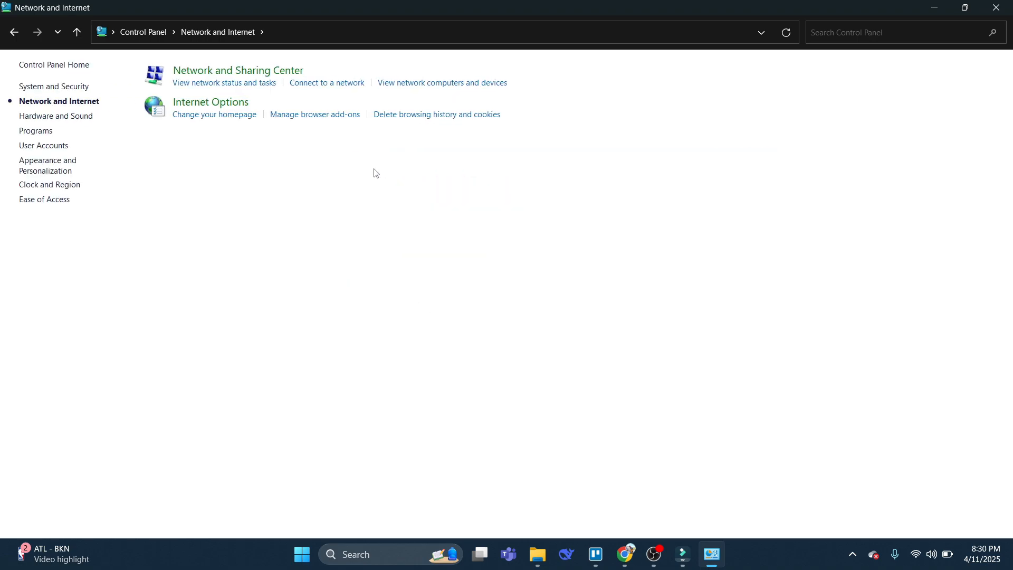
{"action": "mouse_move", "coordinate": [237, 70]}
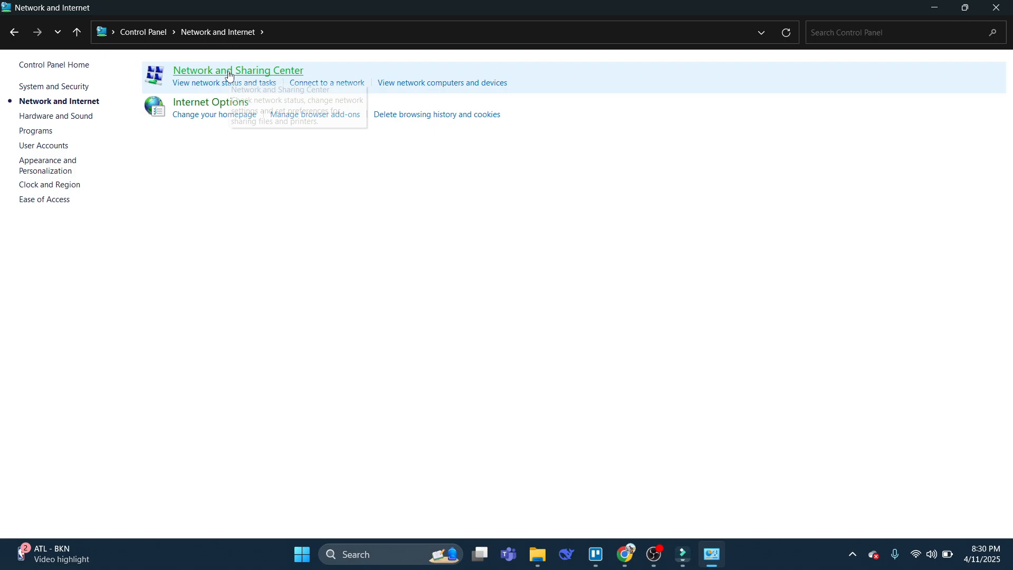
{"action": "left_click", "coordinate": [237, 70]}
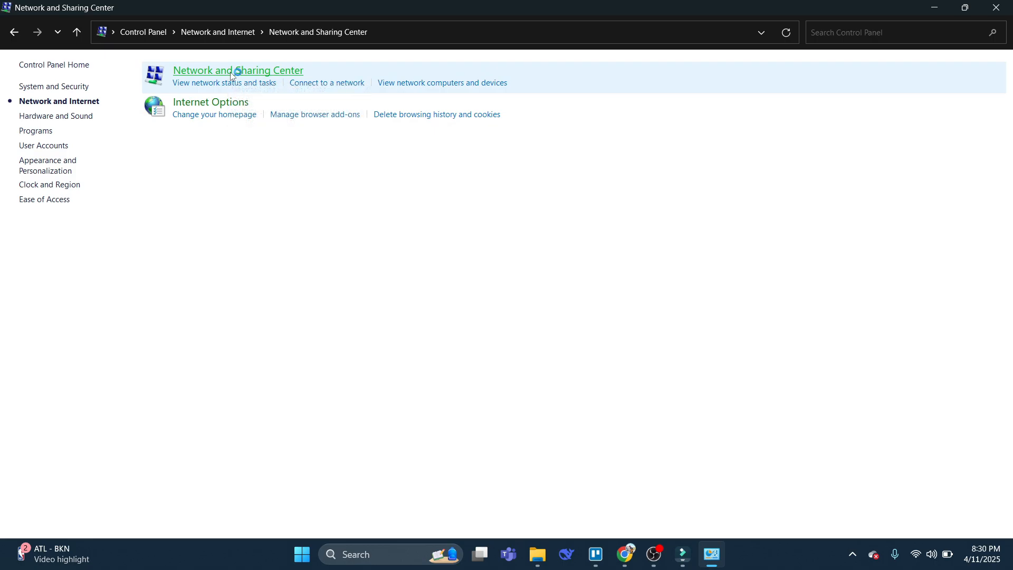
{"action": "left_click", "coordinate": [237, 70]}
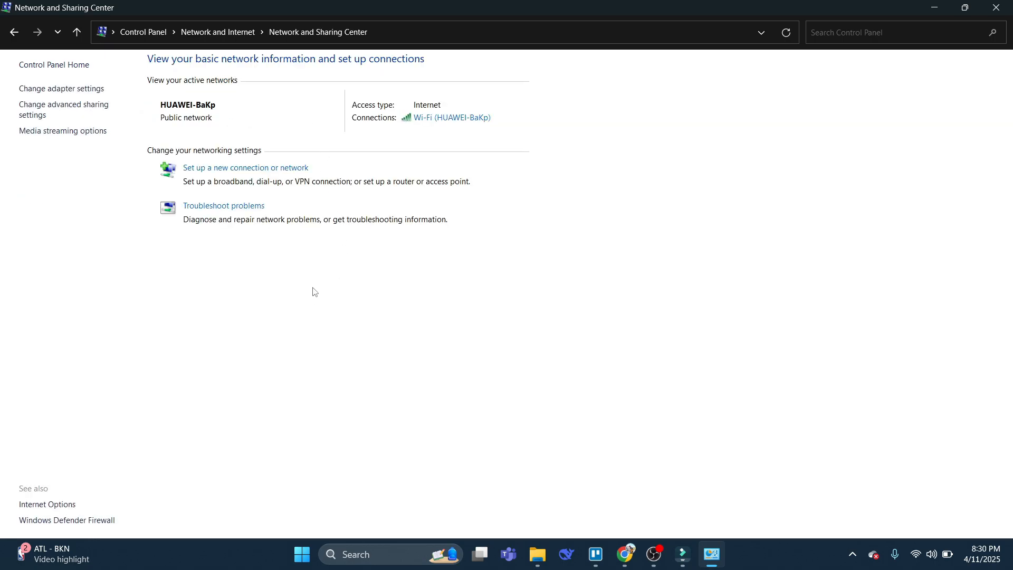
{"action": "mouse_move", "coordinate": [316, 288]}
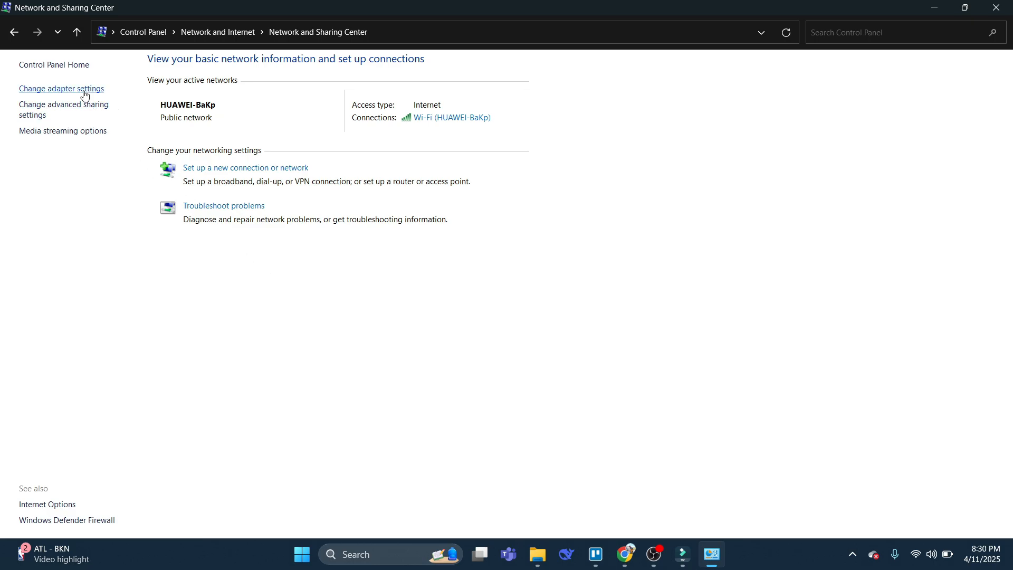
{"action": "left_click", "coordinate": [61, 89]}
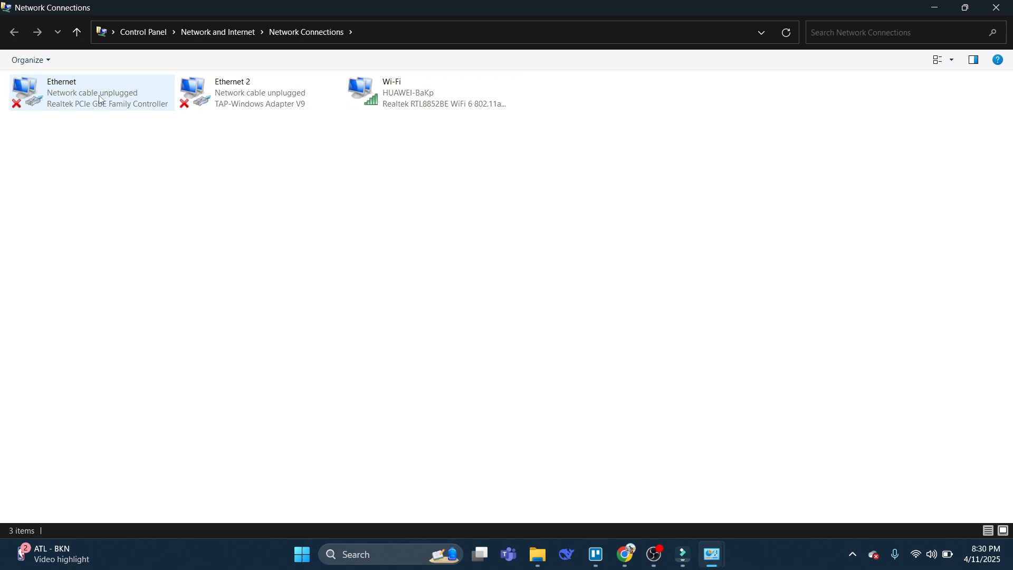
Open the Wi-Fi adapter's Properties and select Internet Protocol Version 4 (TCP/IPv4)
{"action": "left_click", "coordinate": [426, 92]}
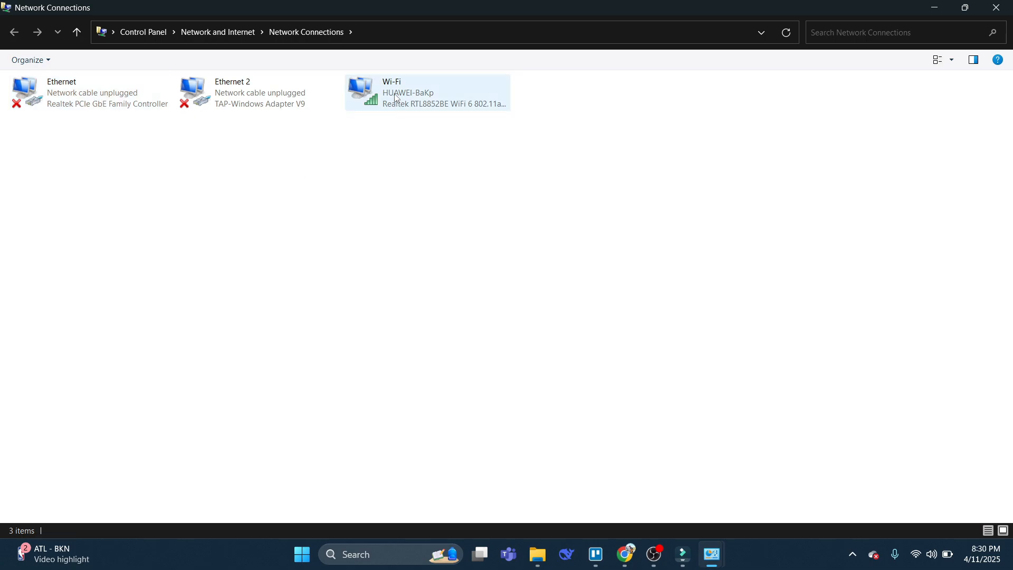
{"action": "left_click", "coordinate": [427, 93]}
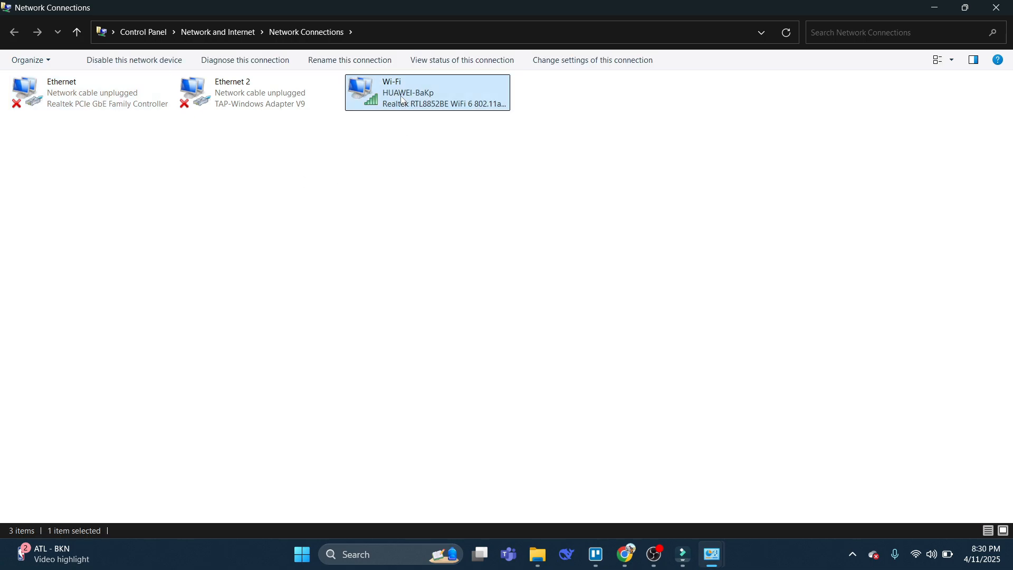
{"action": "right_click", "coordinate": [427, 92]}
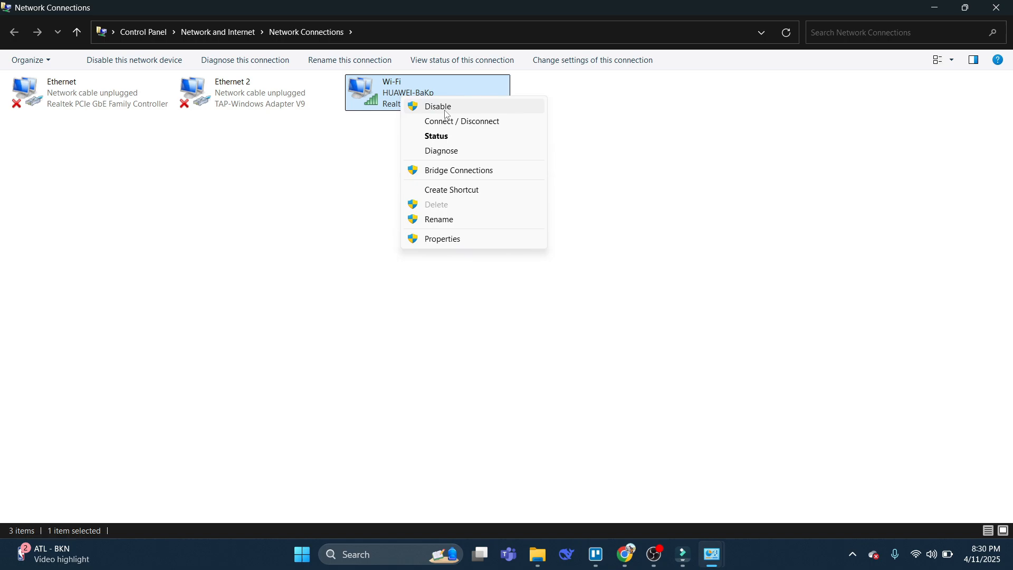
{"action": "left_click", "coordinate": [442, 238]}
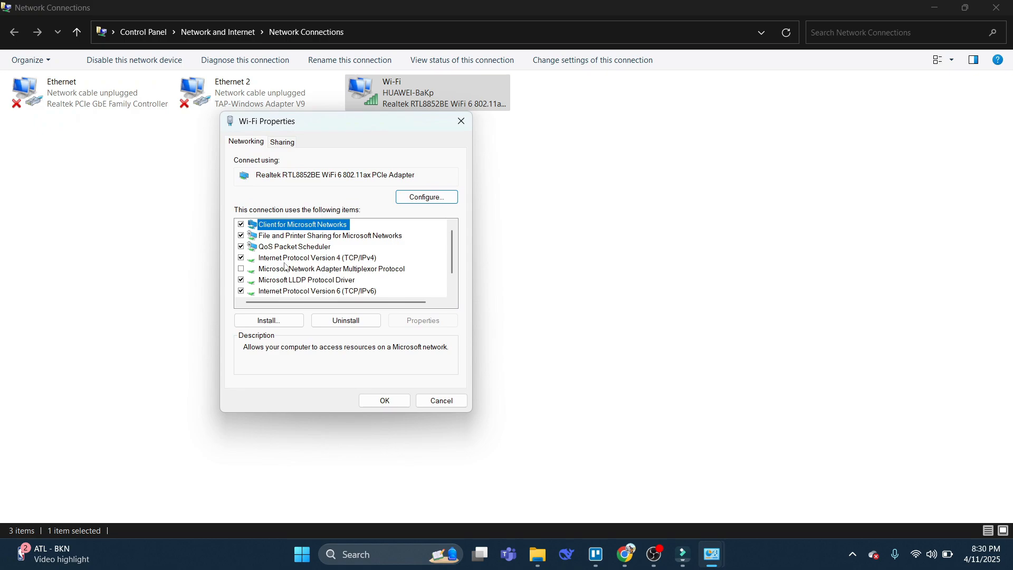
{"action": "left_click", "coordinate": [317, 257]}
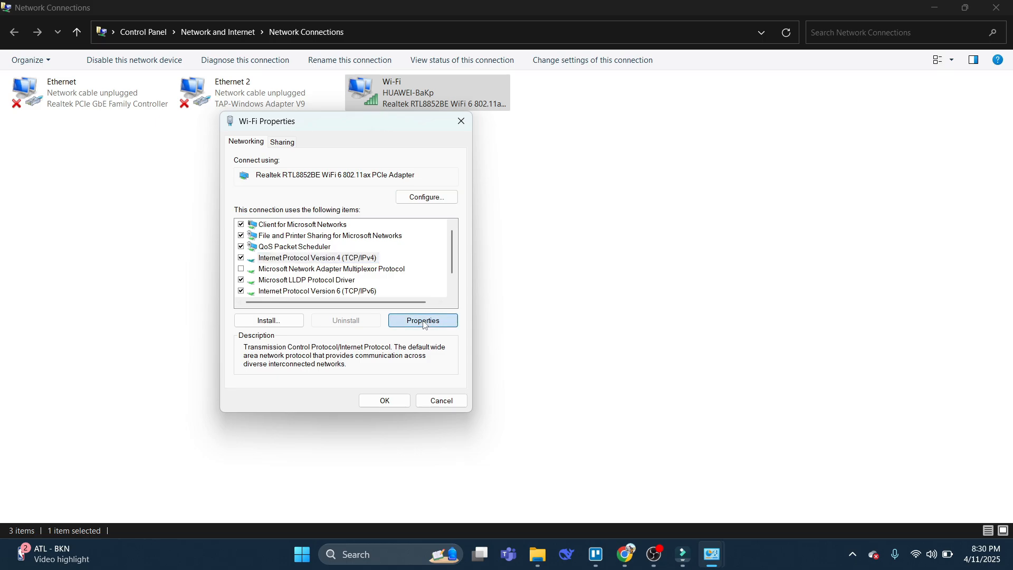
In TCP/IPv4 properties, enter DNS servers 8.8.8.8 and 8.8.4.4 manually and confirm with OK
{"action": "left_click", "coordinate": [423, 321]}
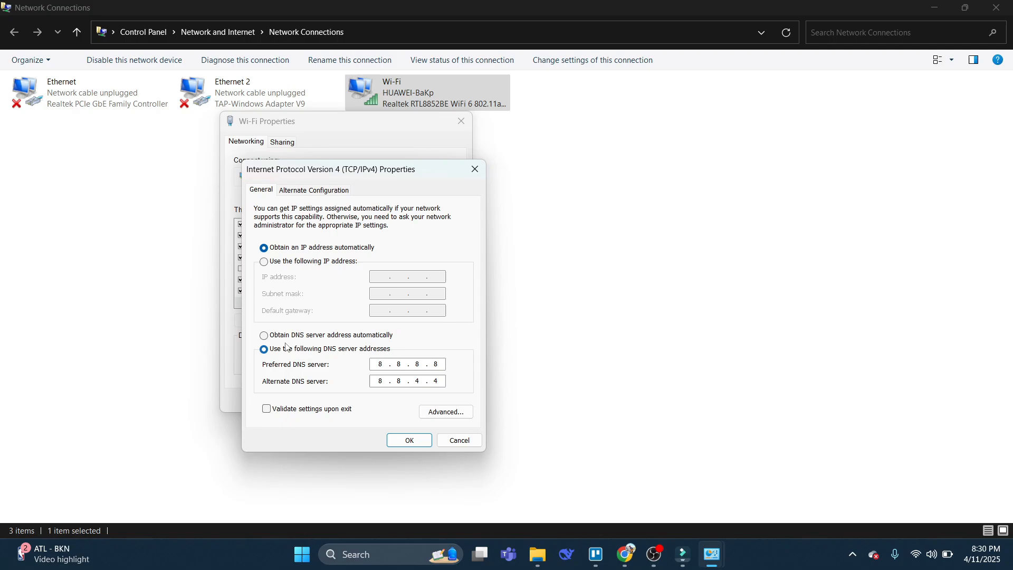
{"action": "left_click", "coordinate": [263, 335]}
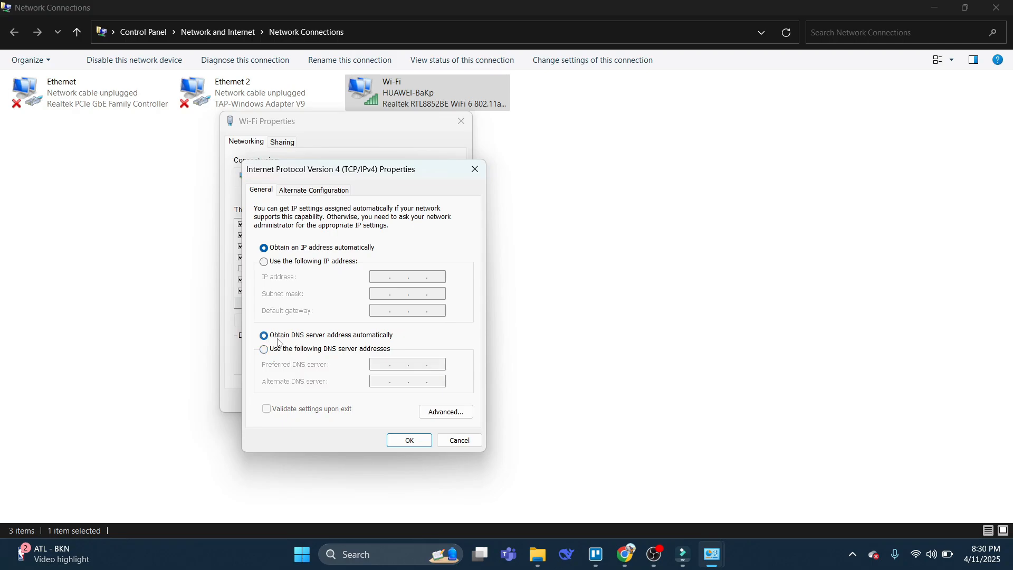
{"action": "mouse_move", "coordinate": [290, 339]}
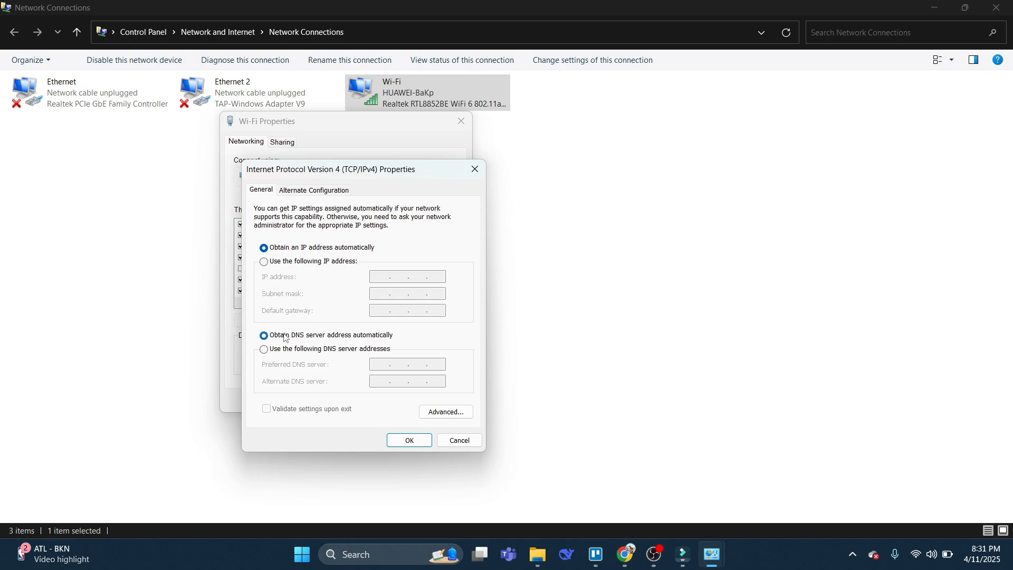
{"action": "left_click", "coordinate": [264, 348]}
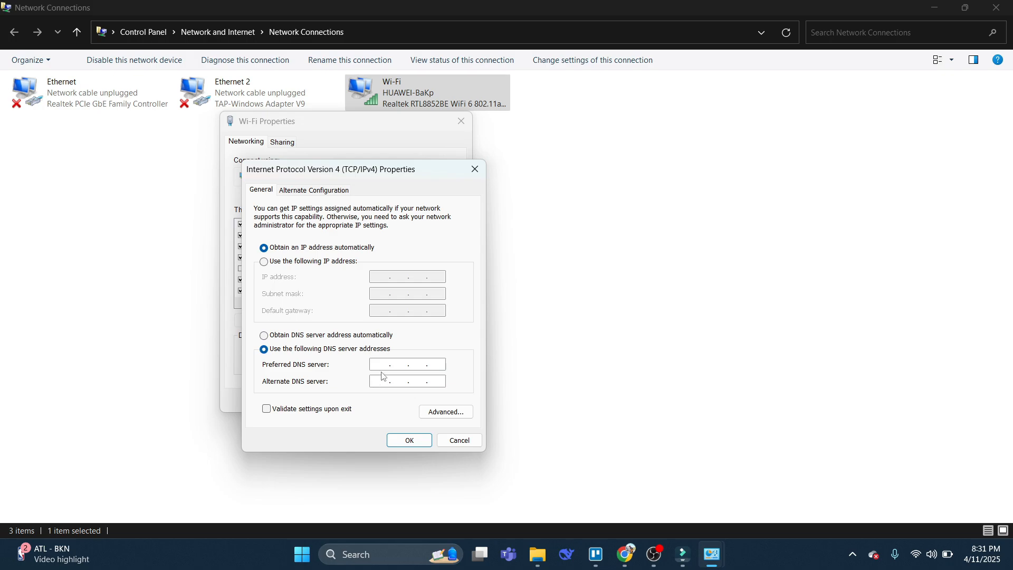
{"action": "type", "text": "8"}
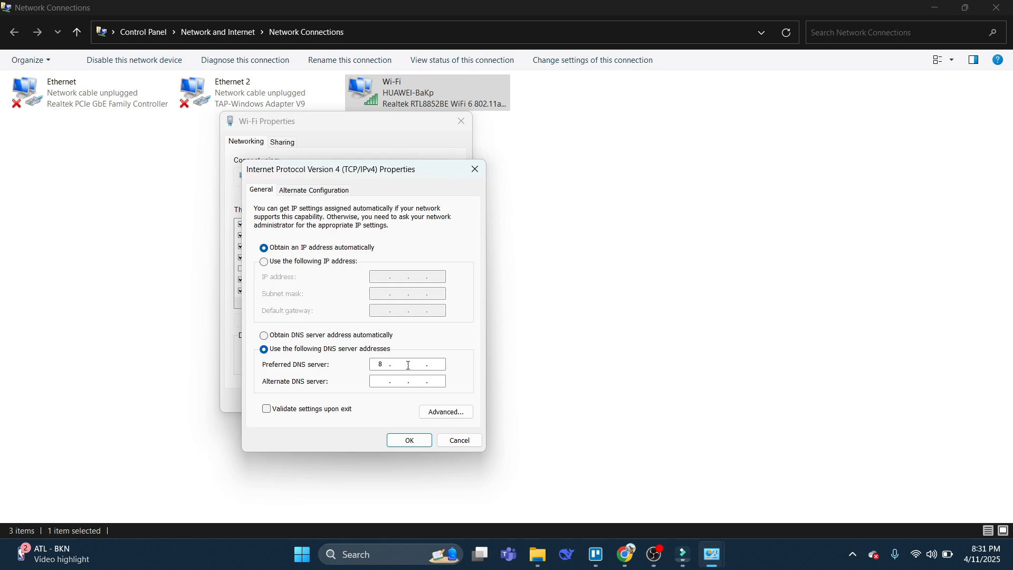
{"action": "type", "text": "8"}
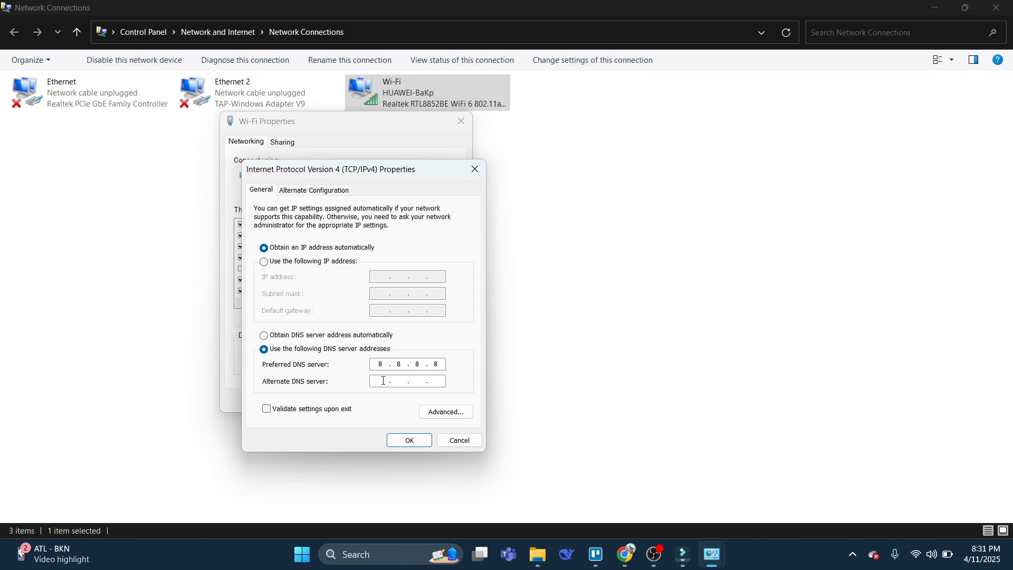
{"action": "type", "text": "8.8.4"}
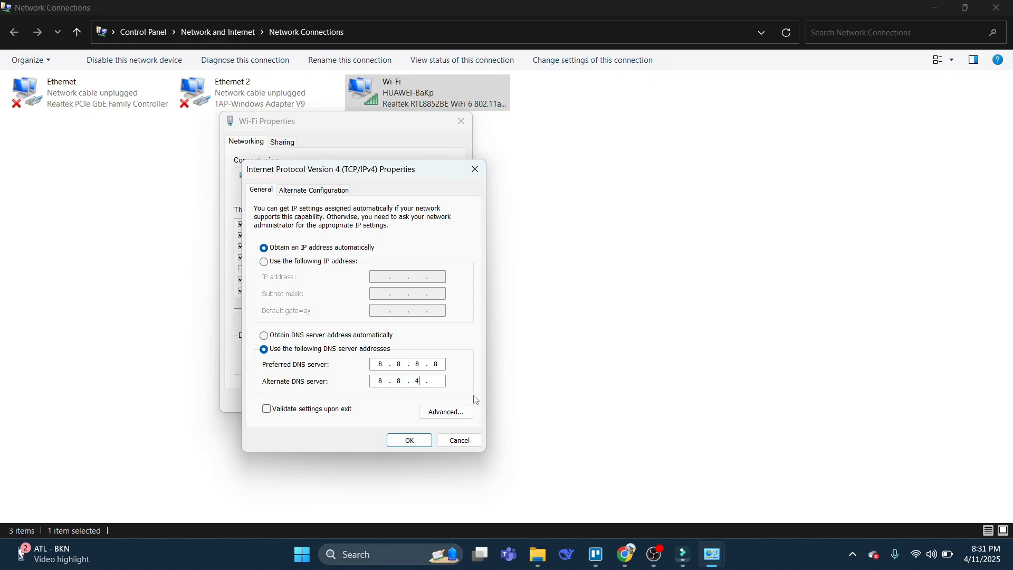
{"action": "type", "text": ".4"}
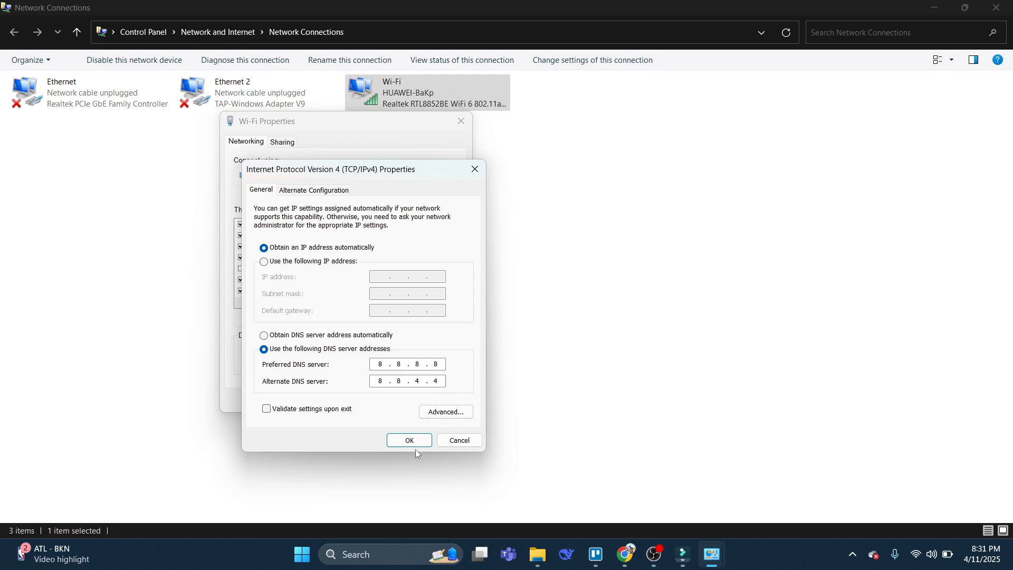
{"action": "left_click", "coordinate": [409, 440]}
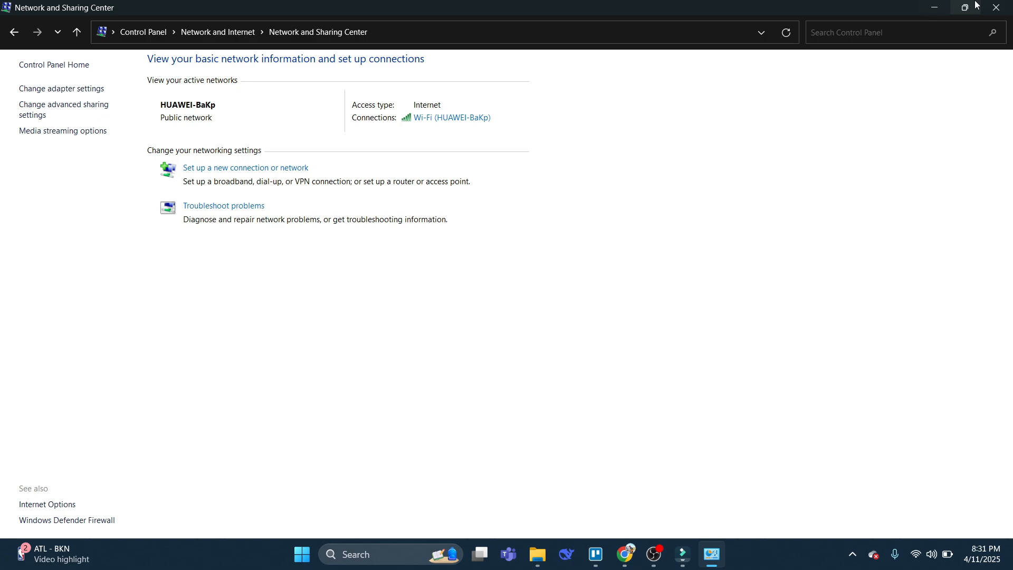
Close the Network and Sharing Center window from its title-bar menu, leaving an empty desktop
{"action": "right_click", "coordinate": [590, 271]}
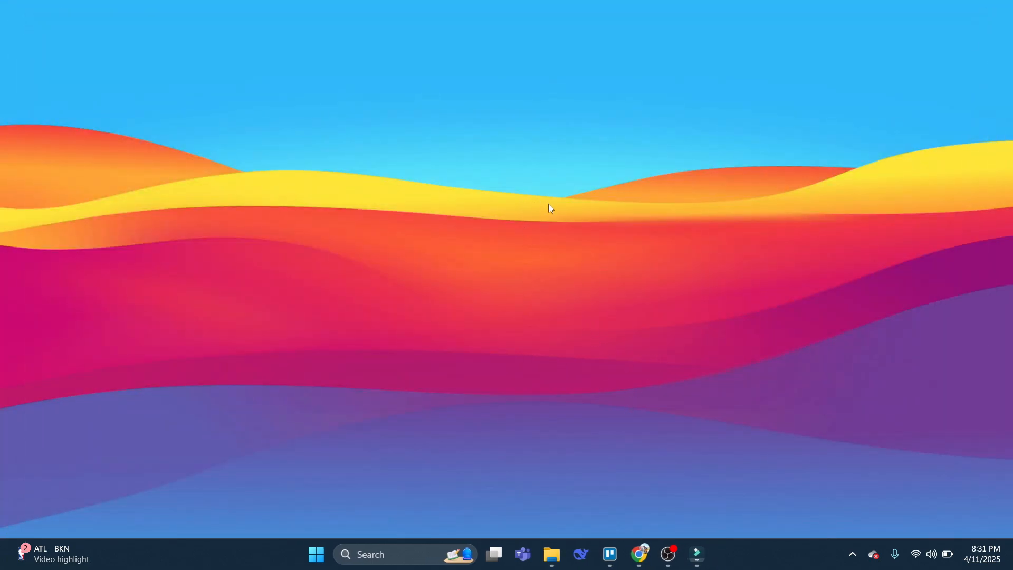
{"action": "mouse_move", "coordinate": [713, 259]}
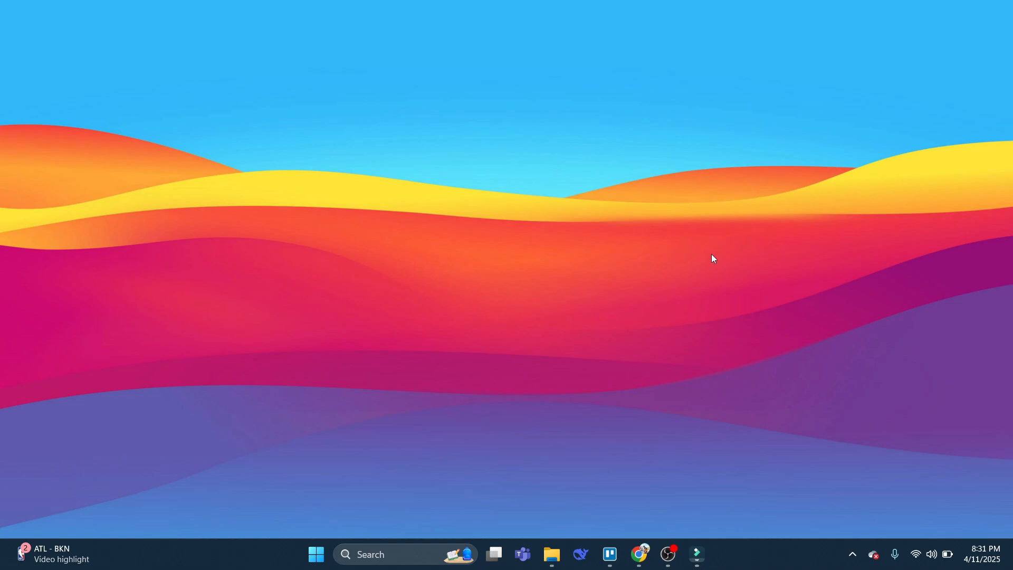
{"action": "mouse_move", "coordinate": [637, 250]}
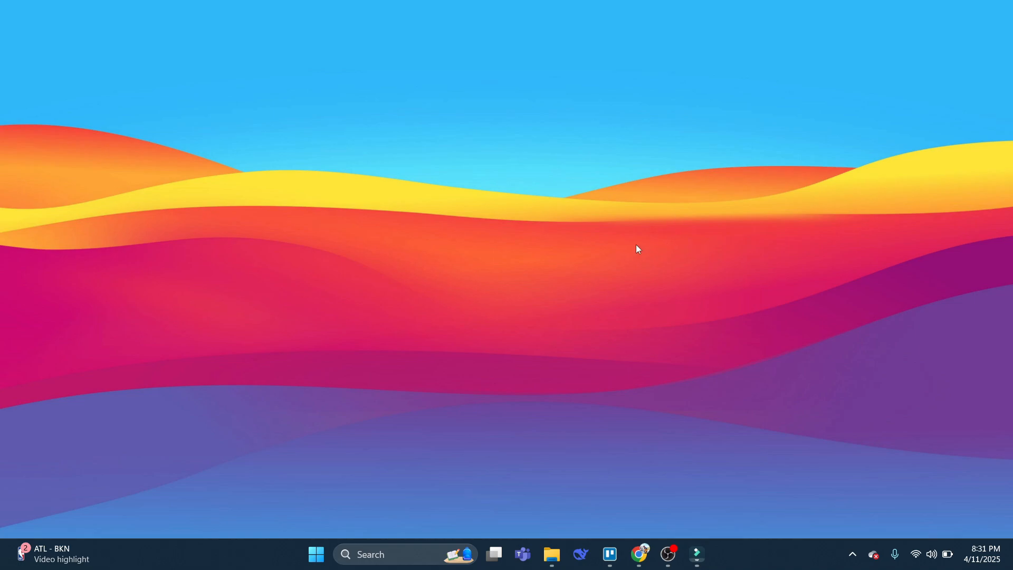